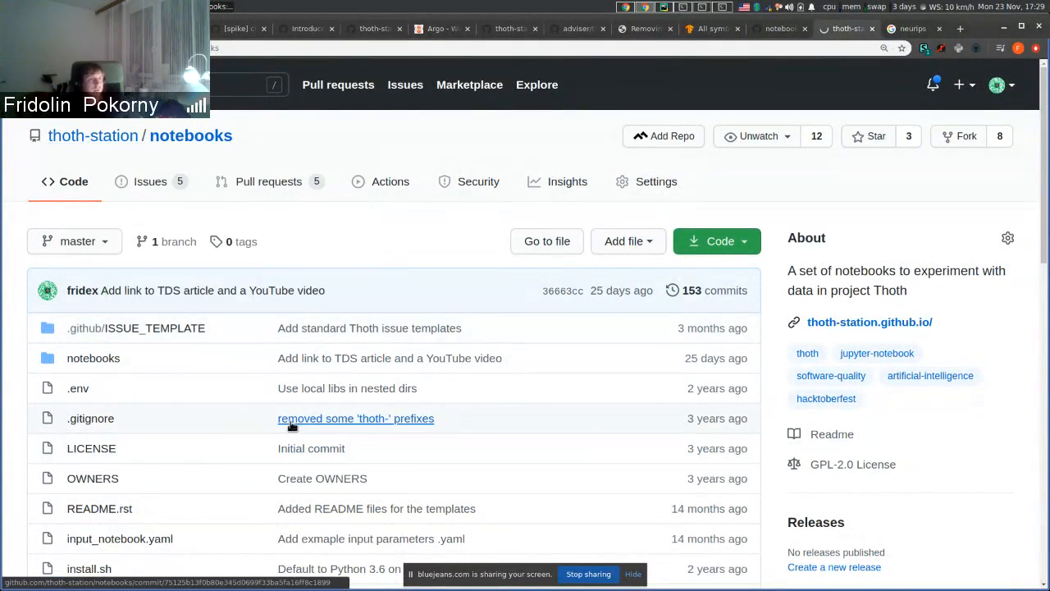
Search the thoth-station repositories for 'no' and enter the notebooks repository.
{"action": "left_click", "coordinate": [92, 135]}
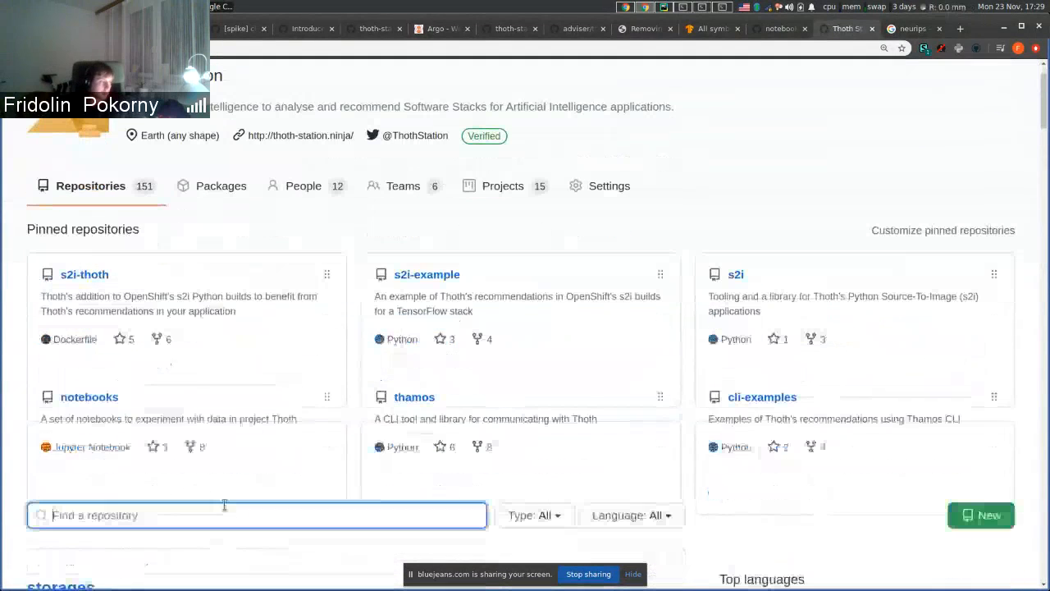
{"action": "type", "text": "notebooks"}
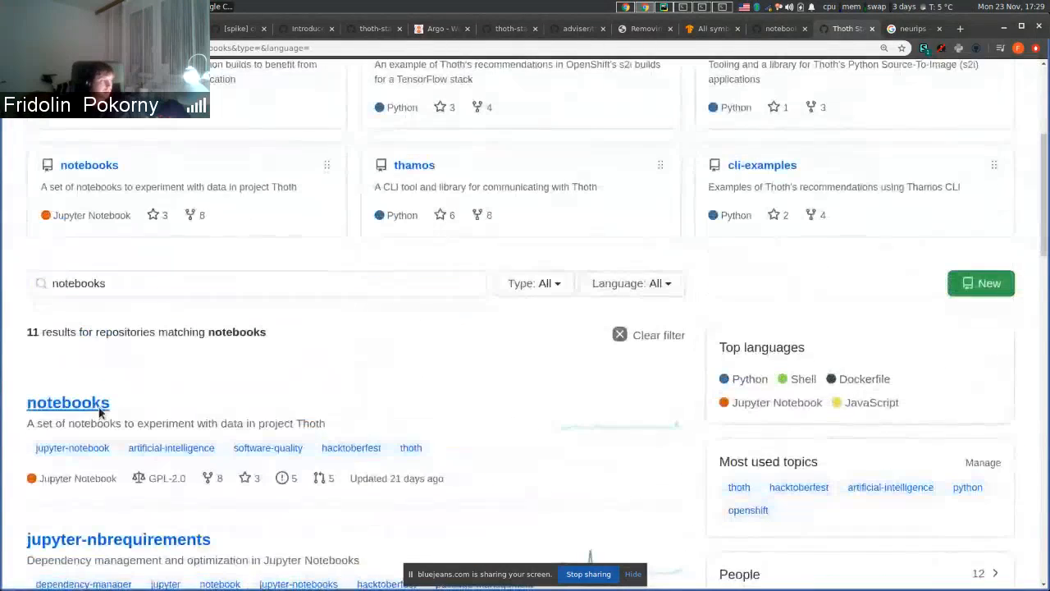
{"action": "left_click", "coordinate": [69, 402]}
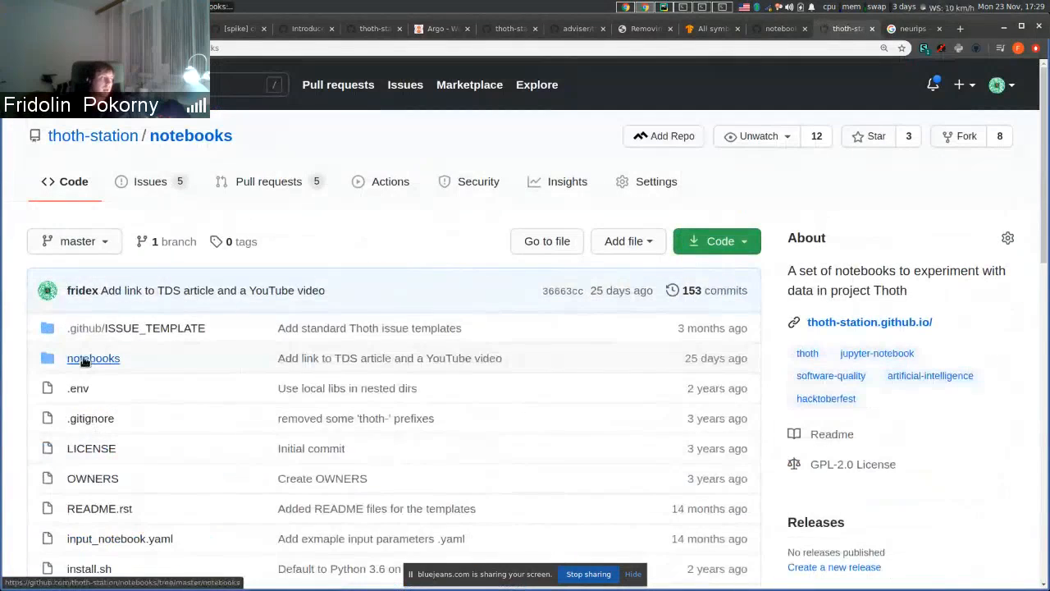
Navigate notebooks/development and load the Gradient-free reinforcement learning predictors.ipynb file.
{"action": "left_click", "coordinate": [92, 358]}
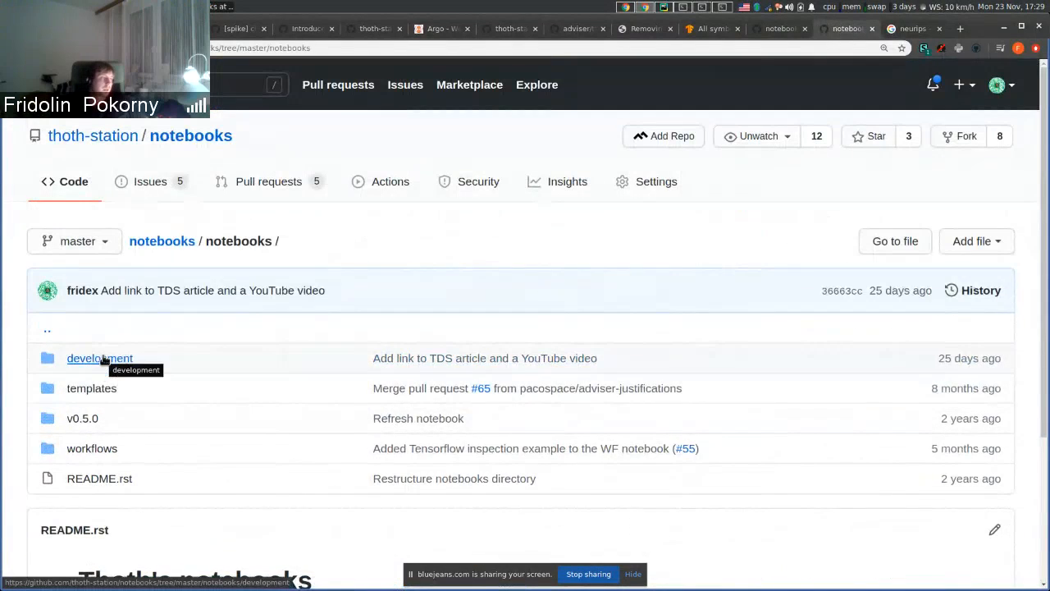
{"action": "left_click", "coordinate": [98, 358]}
{"action": "type", "text": "Gradient"}
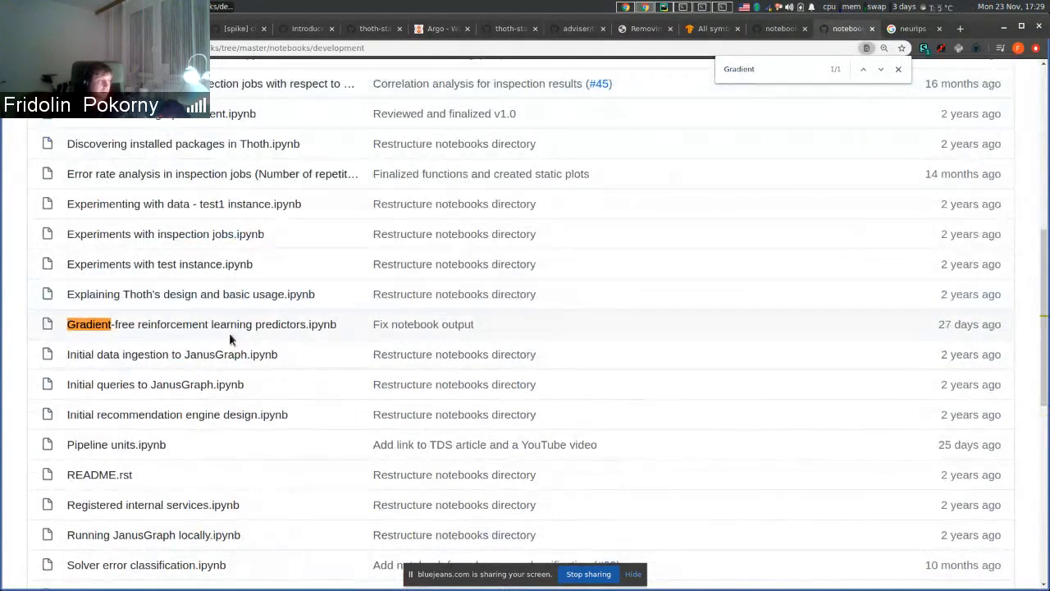
{"action": "left_click", "coordinate": [200, 323]}
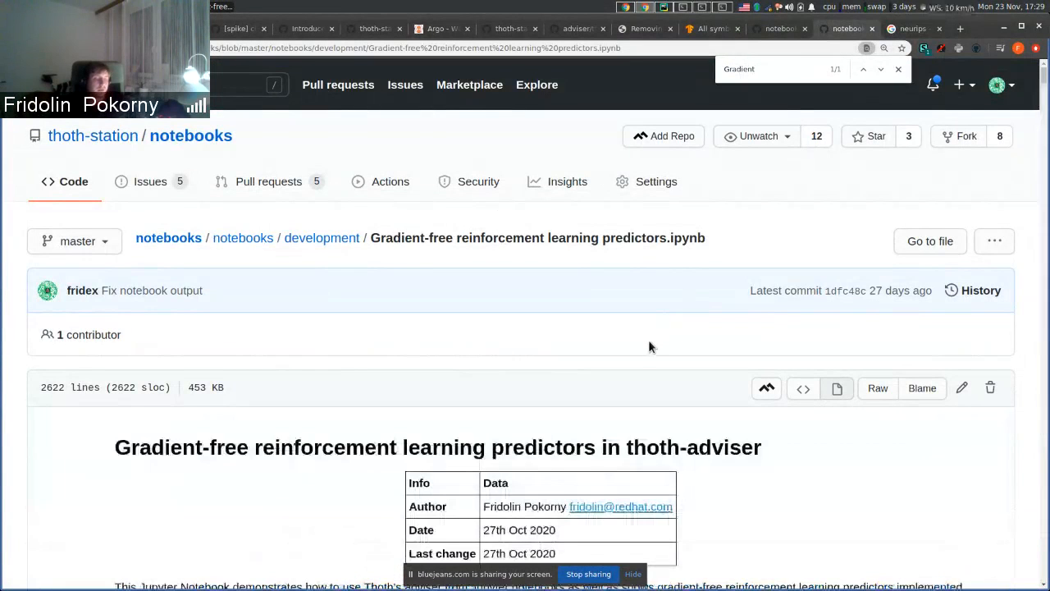
View the page full screen and read the header, NOTE and imports cell with Adviser 0.18.0 output.
{"action": "key", "text": "F11"}
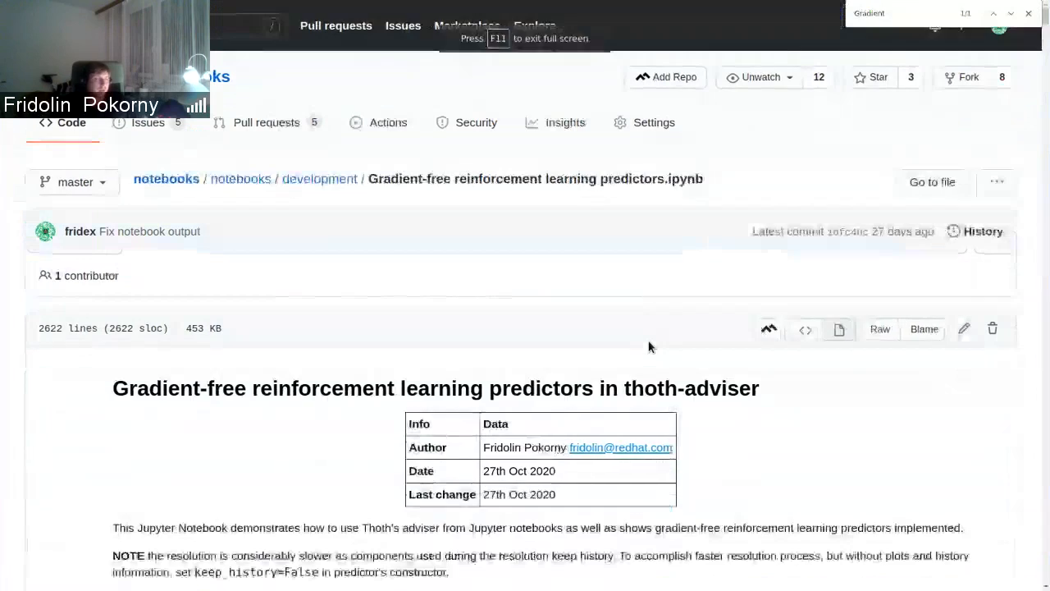
{"action": "scroll", "scroll_direction": "down", "scroll_amount": 3}
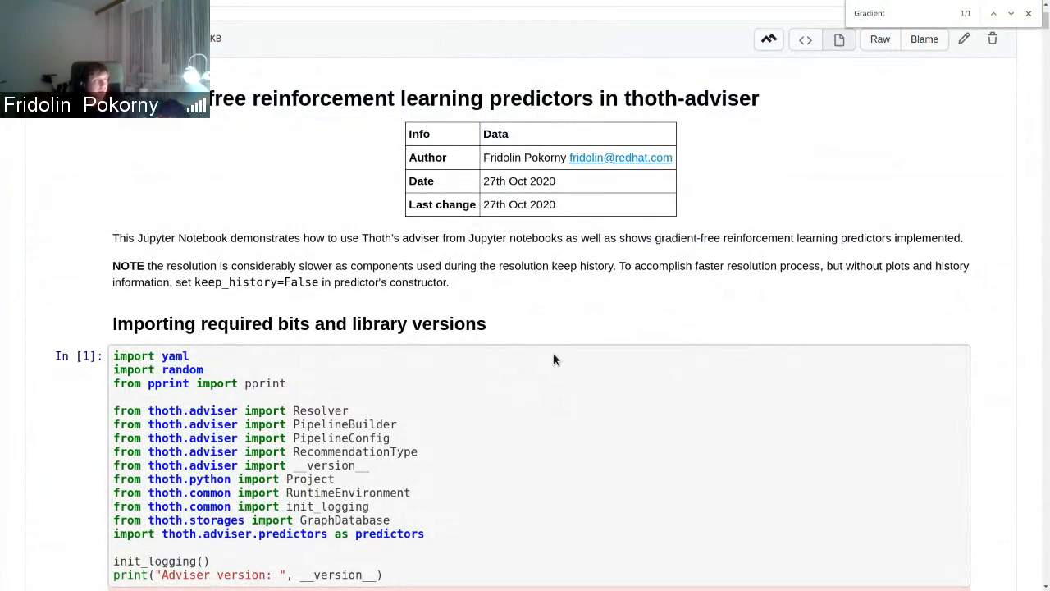
{"action": "scroll", "scroll_direction": "up", "scroll_amount": 3}
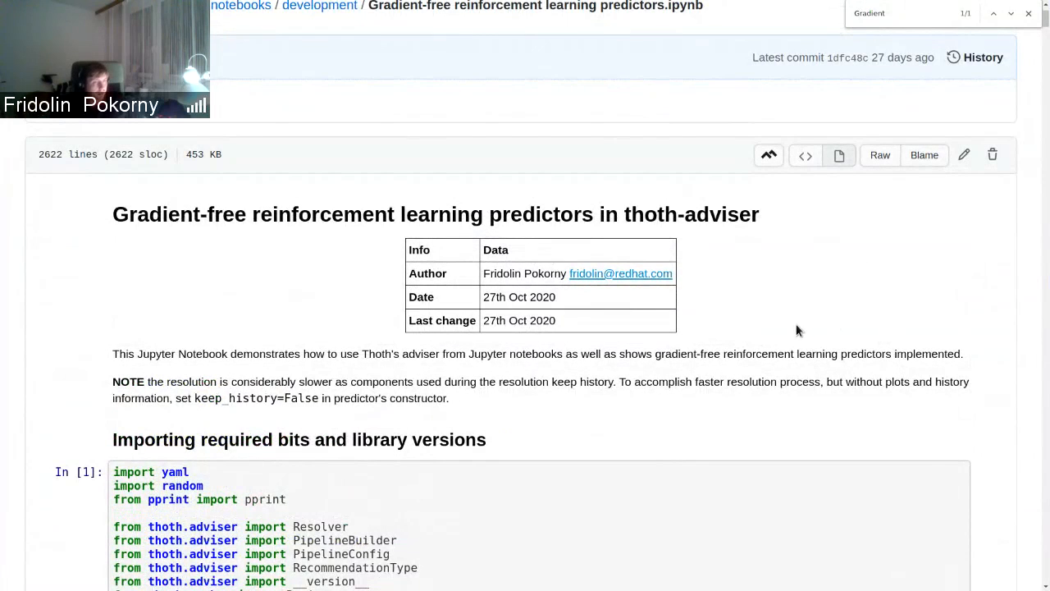
{"action": "scroll", "scroll_direction": "down", "scroll_amount": 3}
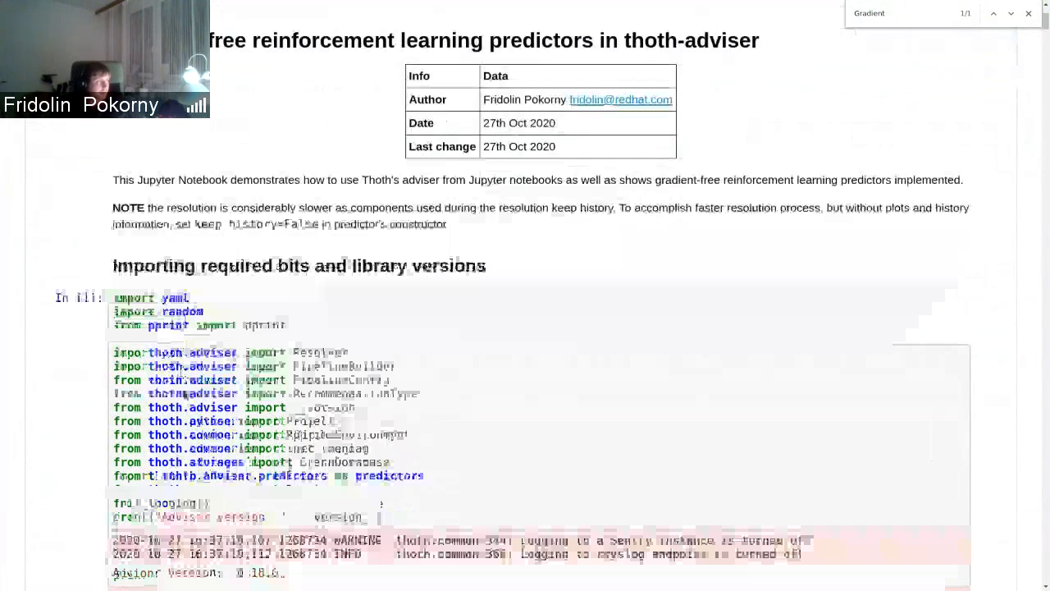
{"action": "scroll", "scroll_direction": "down", "scroll_amount": 3}
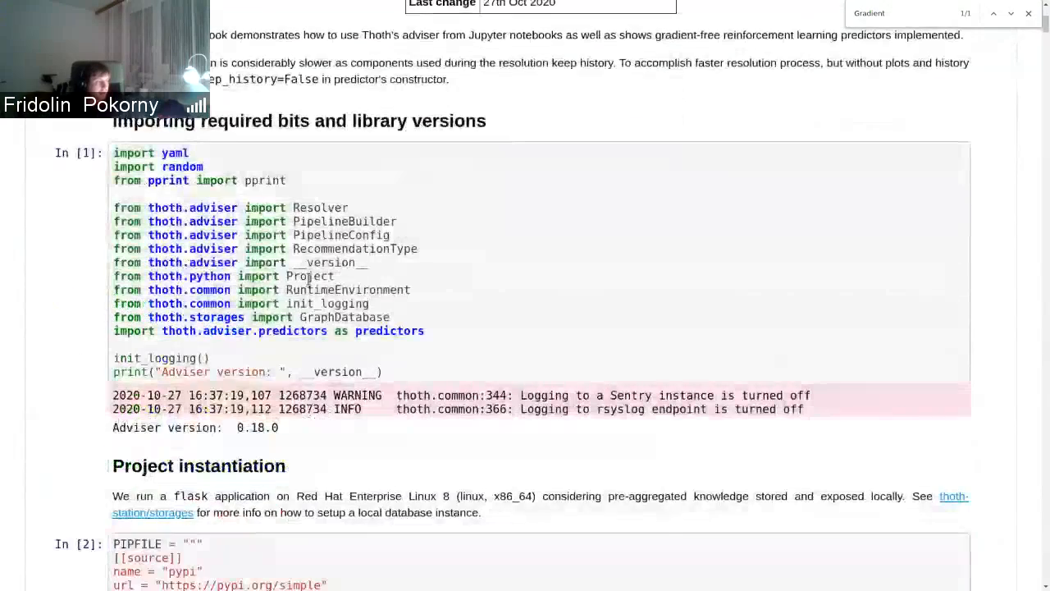
{"action": "scroll", "scroll_direction": "down", "scroll_amount": 3}
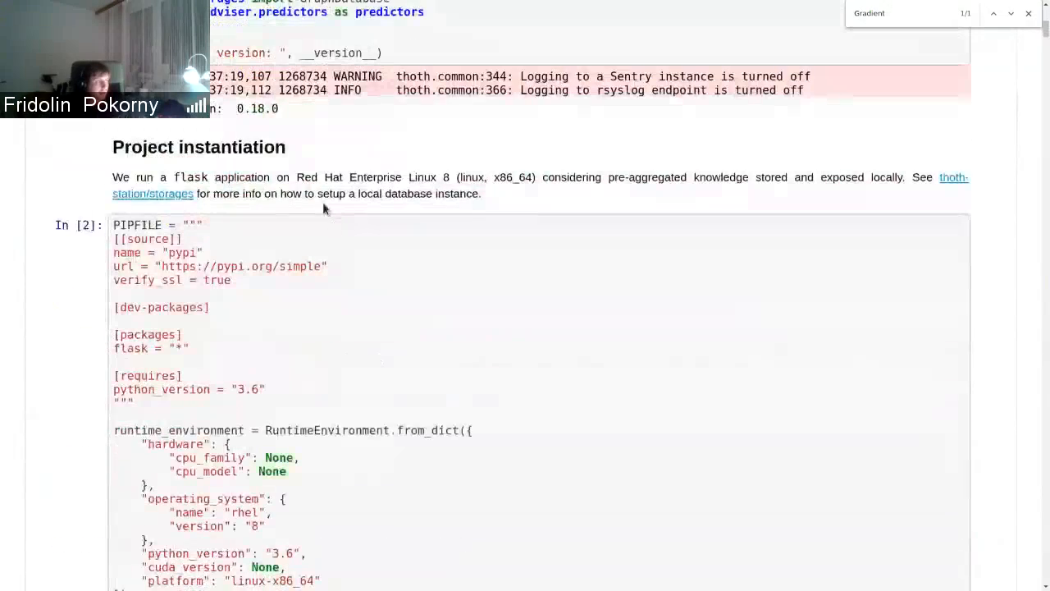
{"action": "scroll", "scroll_direction": "down", "scroll_amount": 3}
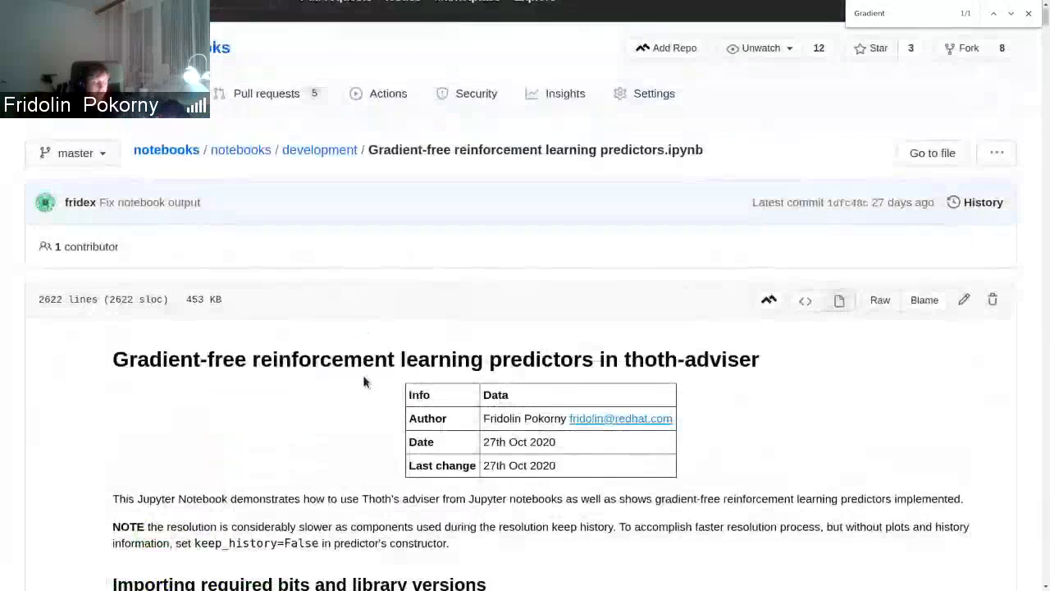
{"action": "mouse_move", "coordinate": [361, 368]}
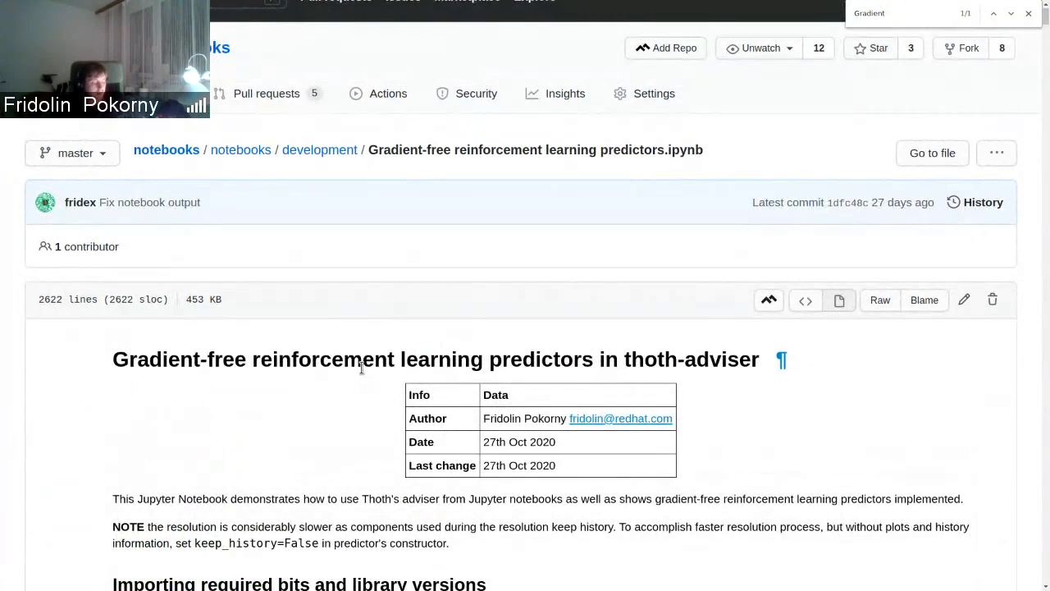
{"action": "scroll", "scroll_direction": "down", "scroll_amount": 3}
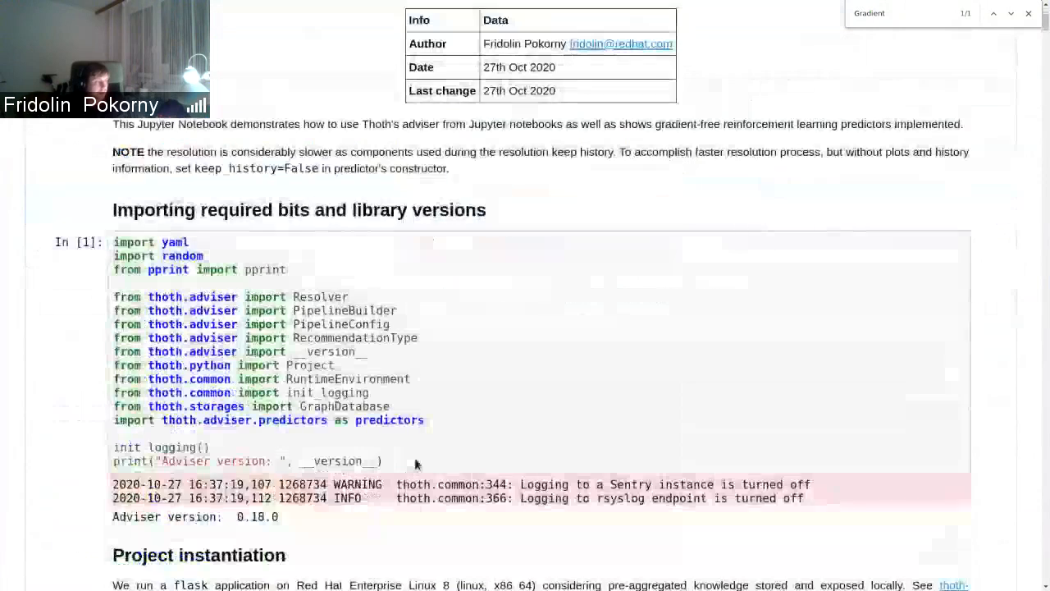
{"action": "scroll", "scroll_direction": "down", "scroll_amount": 3}
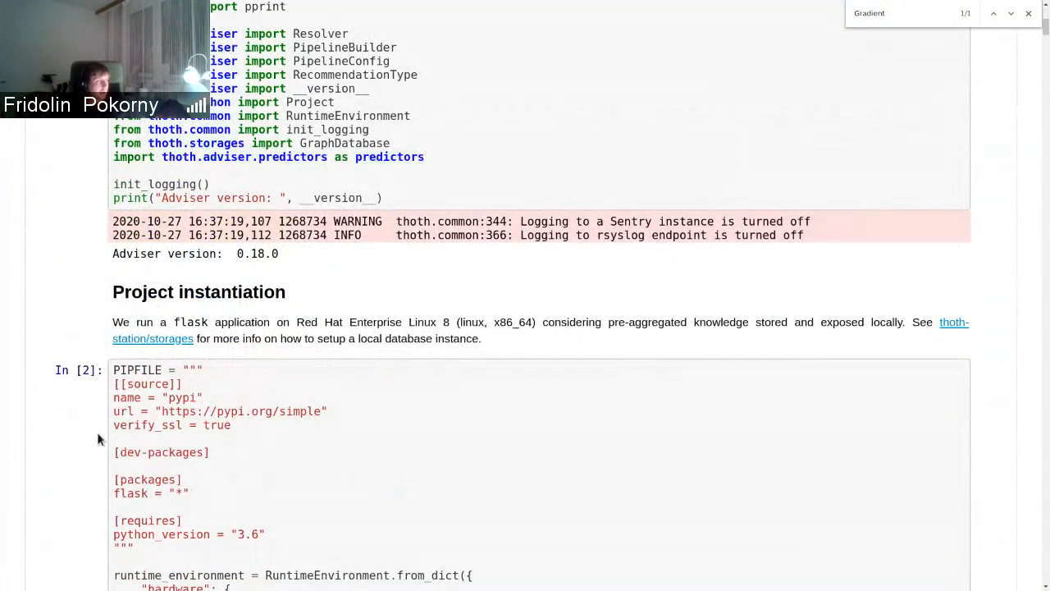
{"action": "left_click_drag", "start_coordinate": [114, 384], "coordinate": [193, 399]}
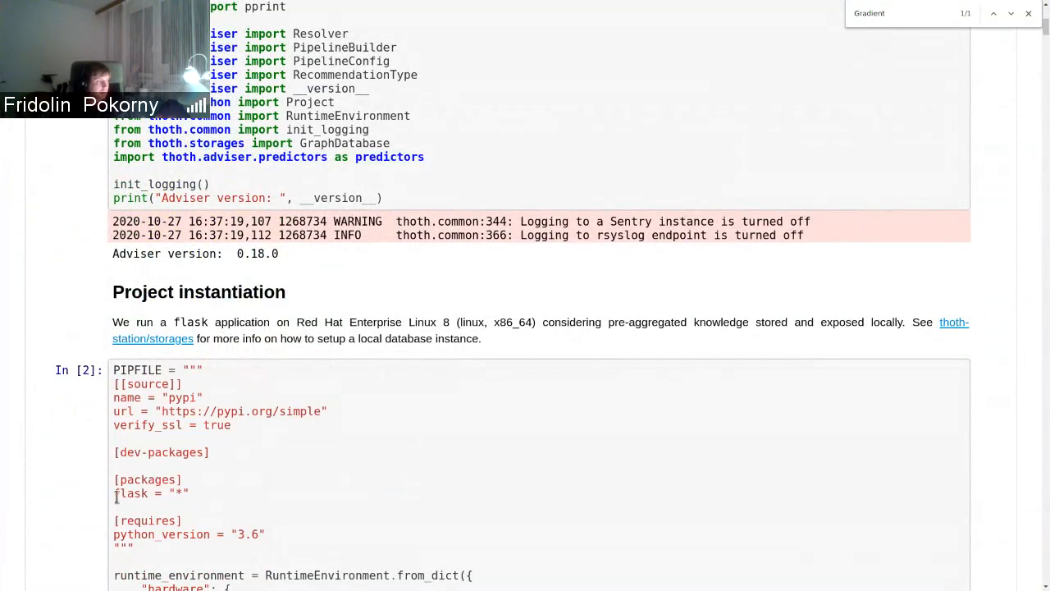
{"action": "scroll", "scroll_direction": "down", "scroll_amount": 3}
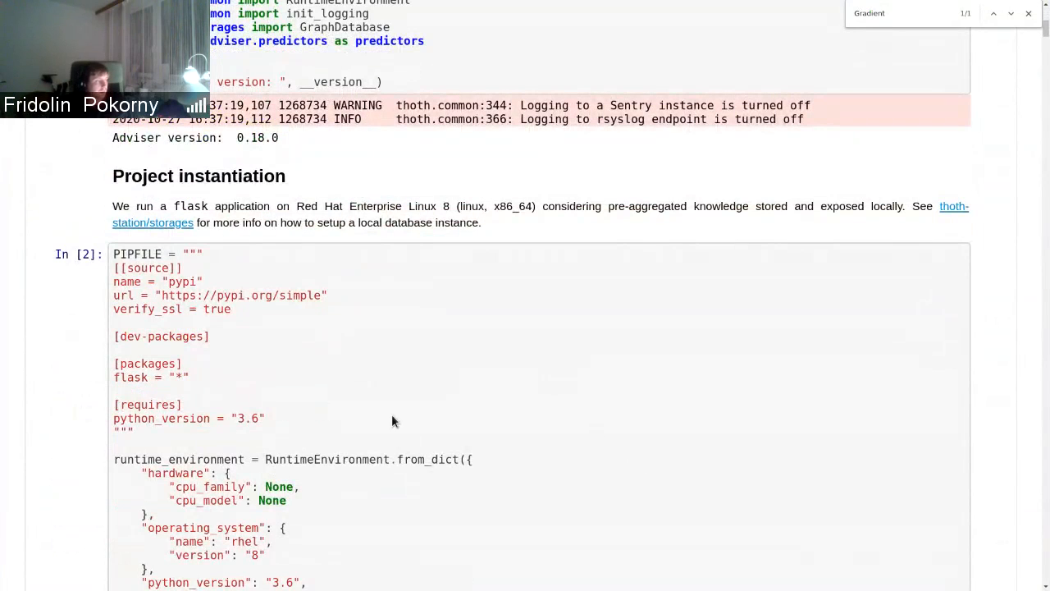
{"action": "scroll", "scroll_direction": "down", "scroll_amount": 3}
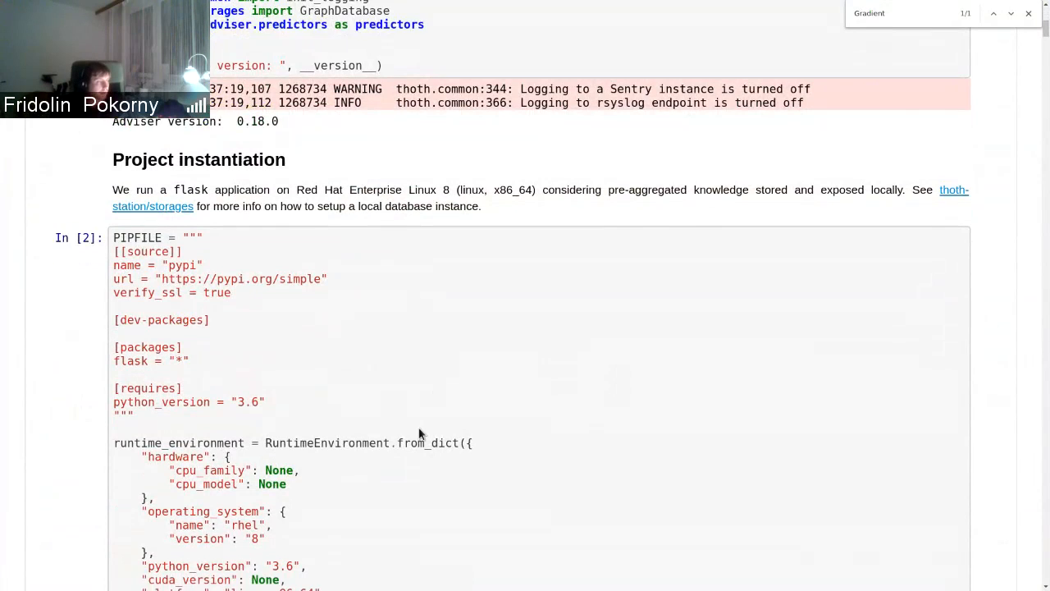
{"action": "scroll", "scroll_direction": "down", "scroll_amount": 3}
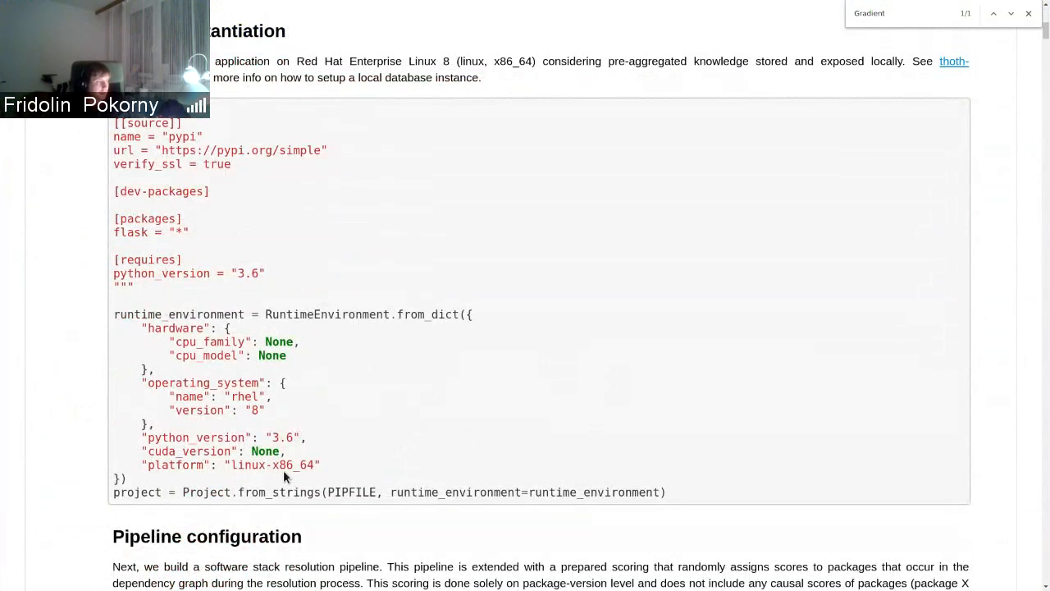
{"action": "scroll", "scroll_direction": "down", "scroll_amount": 3}
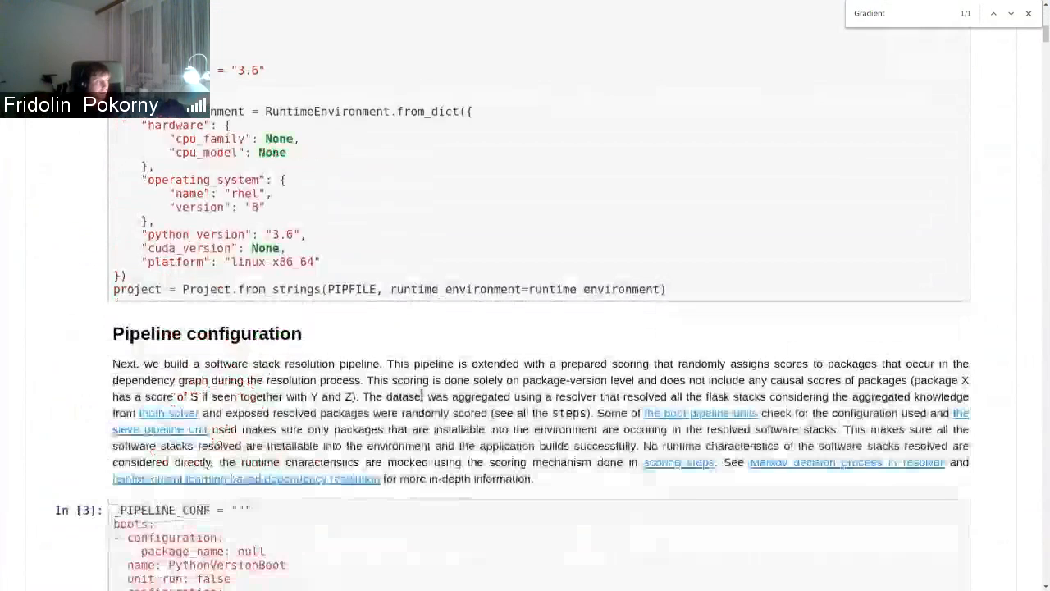
Scroll to the Pipeline configuration heading and the _PIPELINE_CONF cell listing boots and sieves.
{"action": "scroll", "scroll_direction": "down", "scroll_amount": 3}
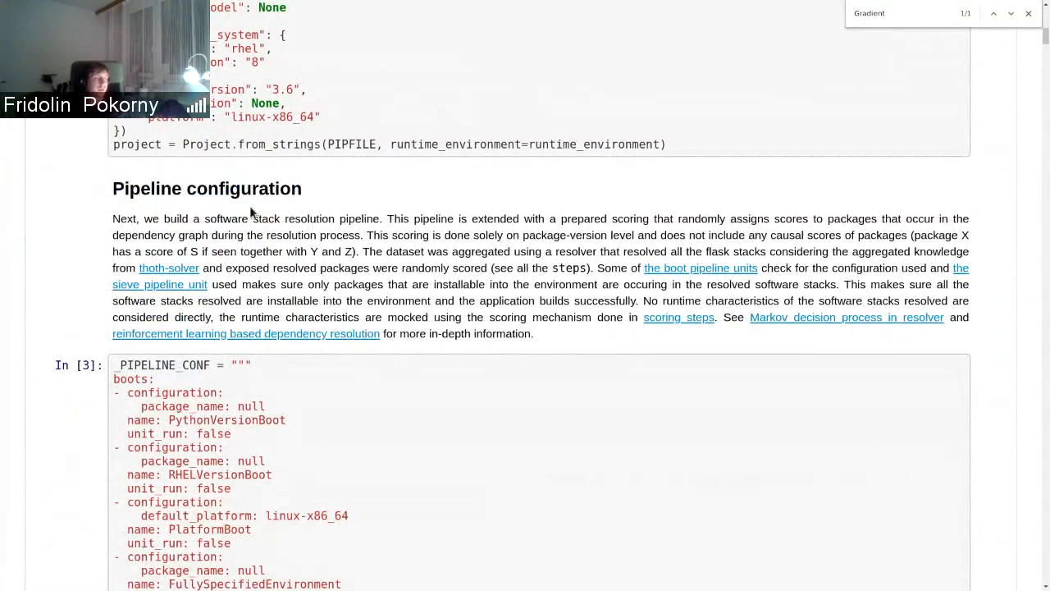
{"action": "mouse_move", "coordinate": [331, 392]}
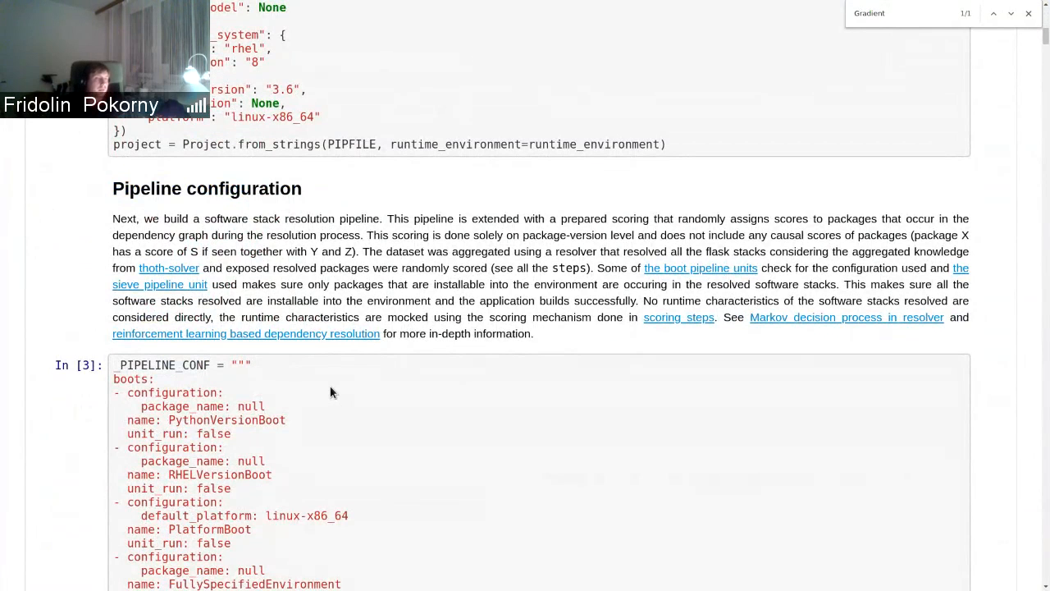
{"action": "mouse_move", "coordinate": [354, 391]}
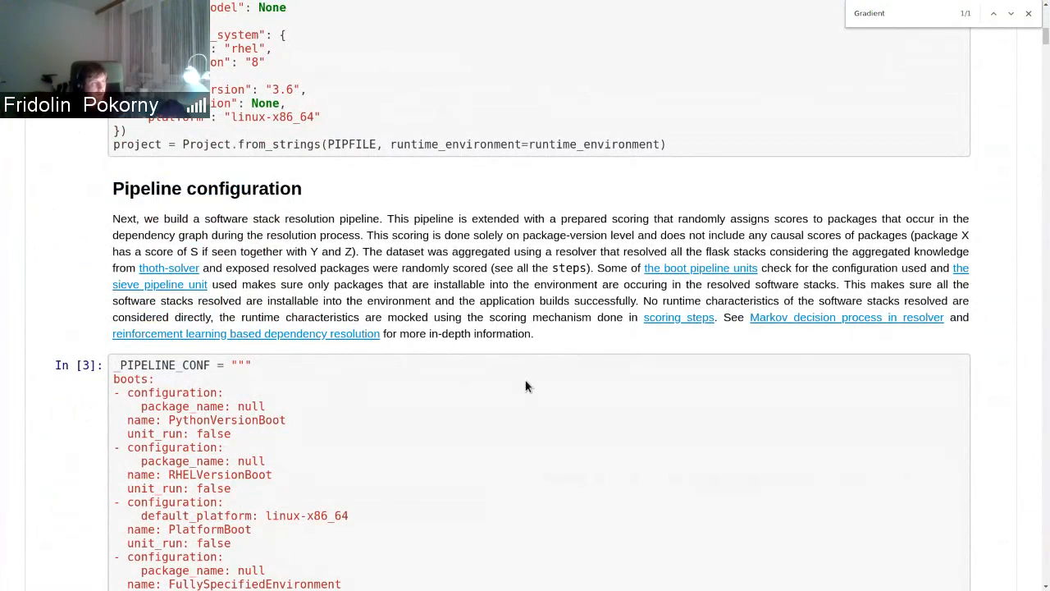
{"action": "mouse_move", "coordinate": [531, 466]}
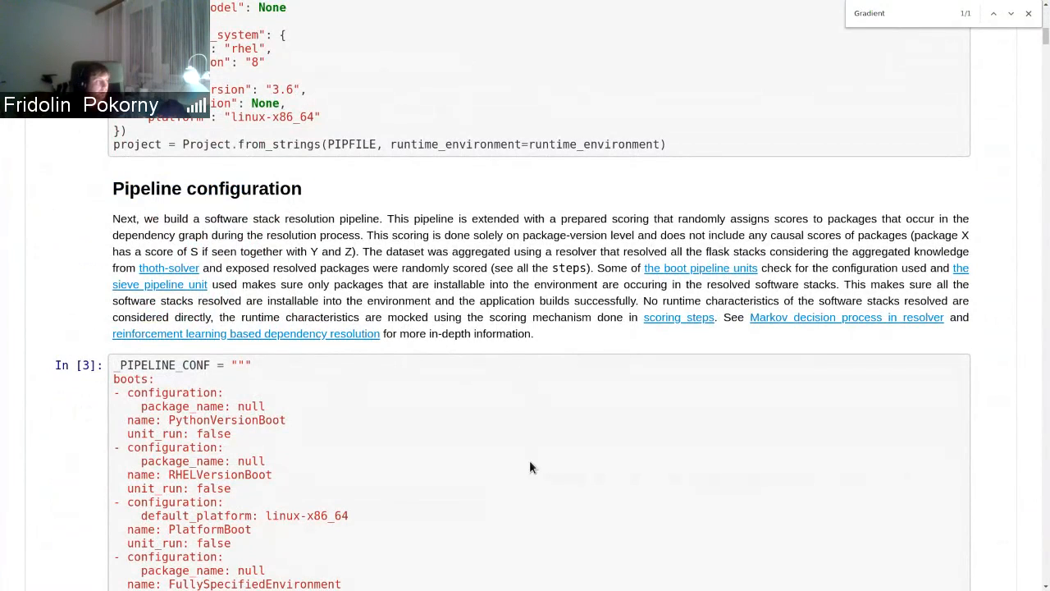
{"action": "mouse_move", "coordinate": [140, 321]}
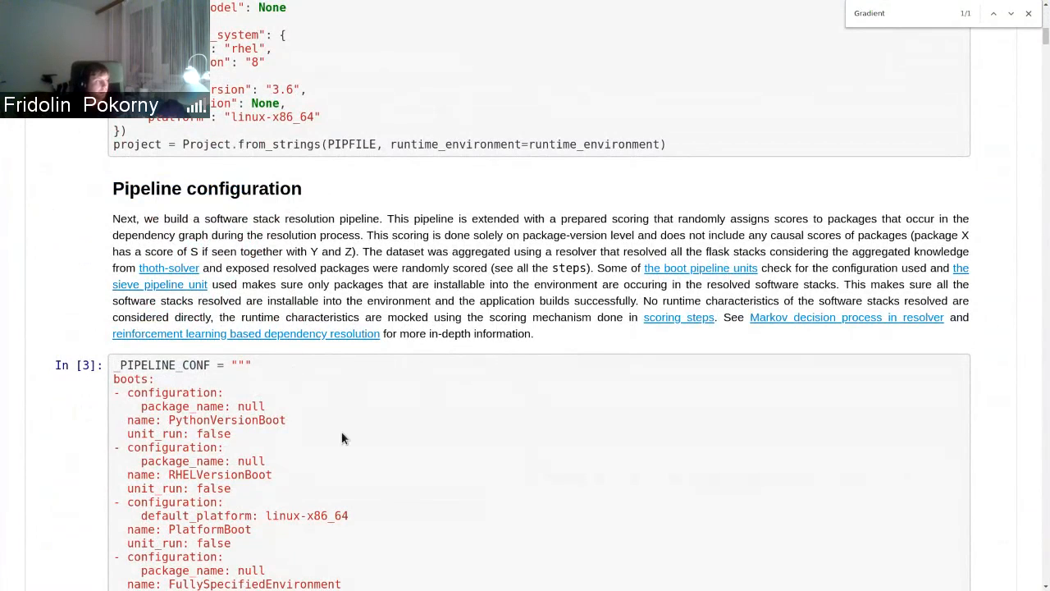
{"action": "scroll", "scroll_direction": "down", "scroll_amount": 3}
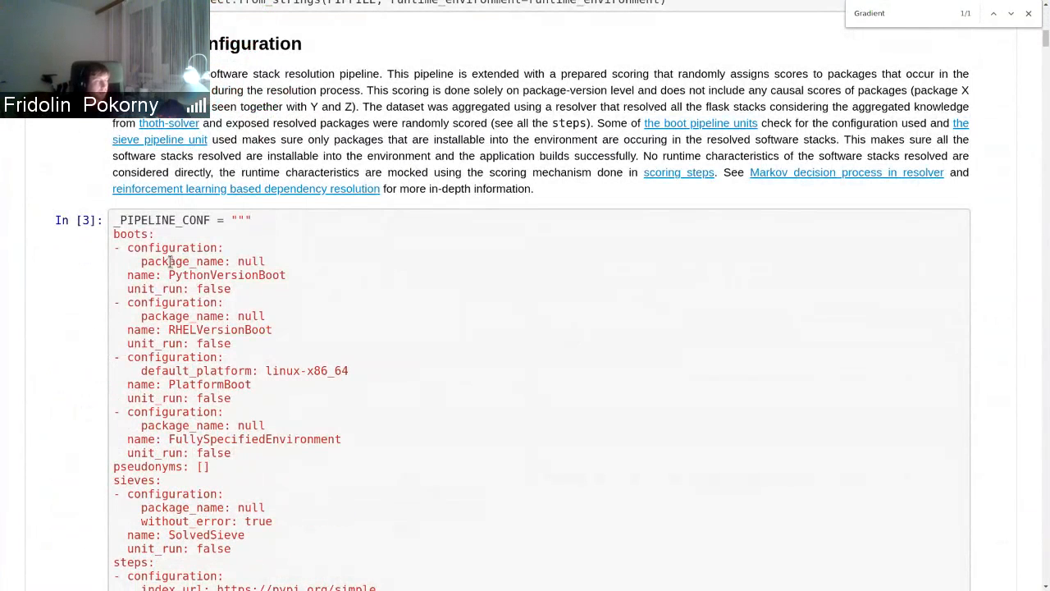
Read the YAML boots and sieves and mark the score of the flask 1.1.2 step.
{"action": "scroll", "scroll_direction": "down", "scroll_amount": 3}
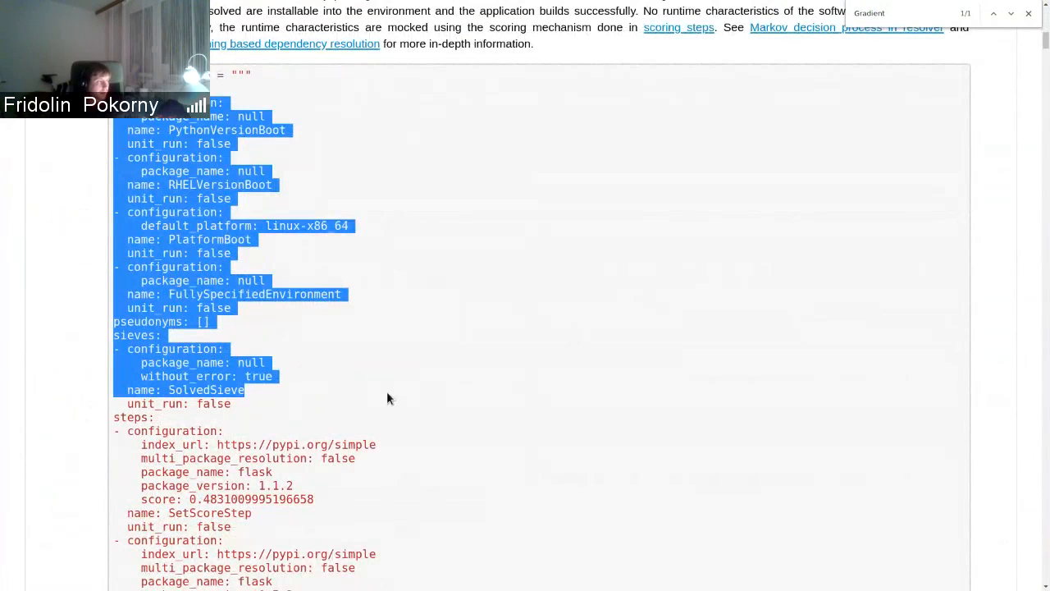
{"action": "scroll", "scroll_direction": "down", "scroll_amount": 3}
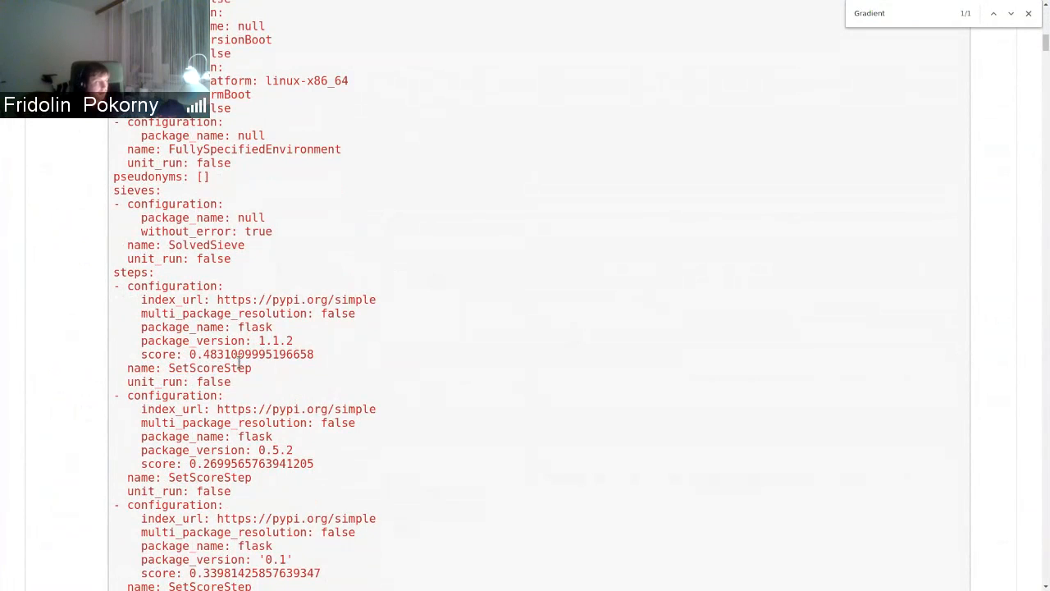
{"action": "double_click", "coordinate": [211, 354]}
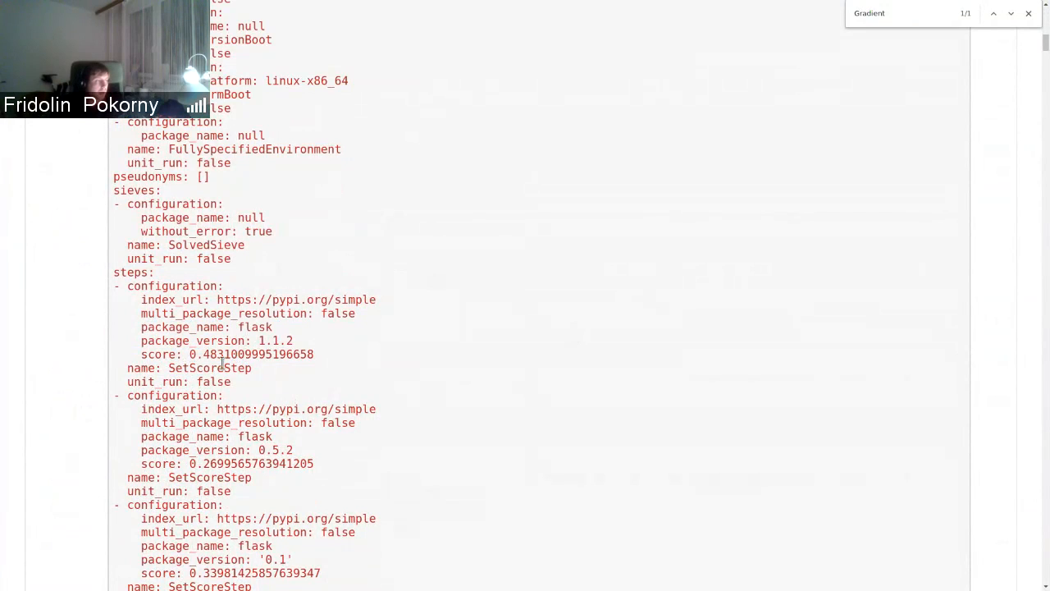
{"action": "double_click", "coordinate": [249, 355]}
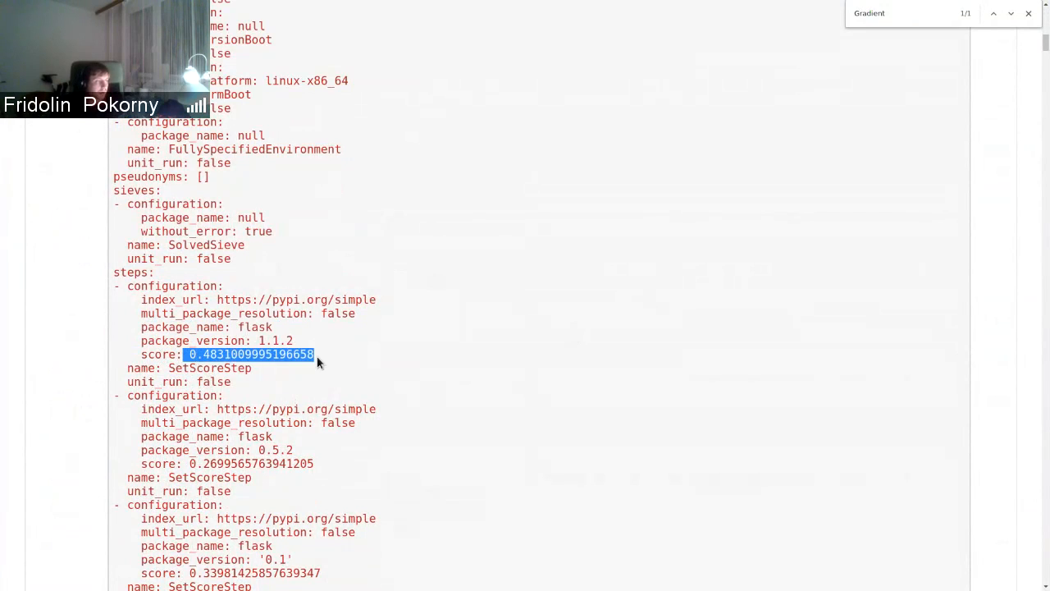
Continue through the click and markupsafe scored steps down to get_pipeline_config and the 3D plot.
{"action": "scroll", "scroll_direction": "down", "scroll_amount": 3}
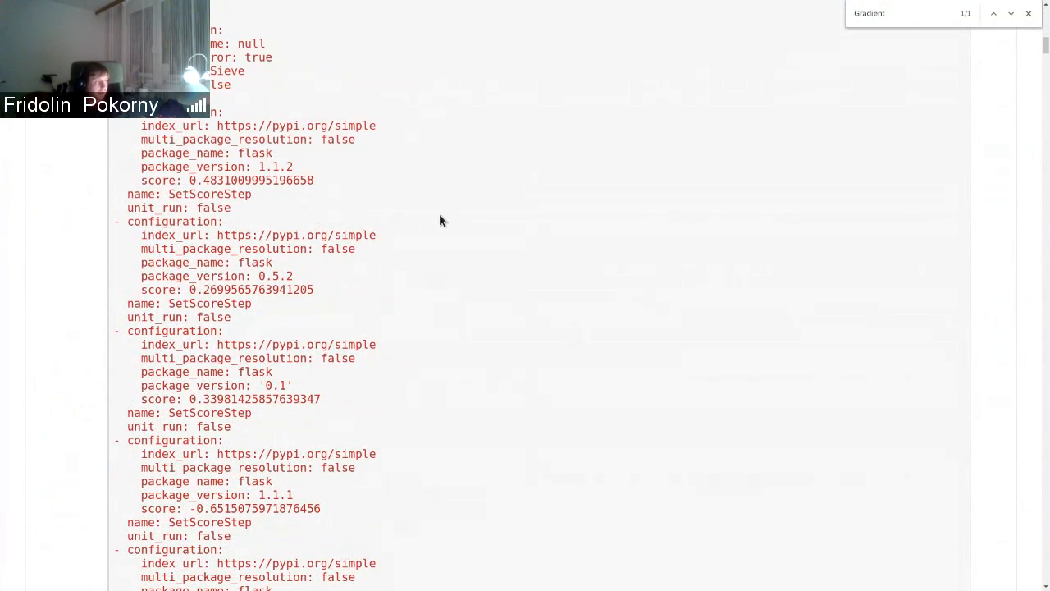
{"action": "scroll", "scroll_direction": "down", "scroll_amount": 3}
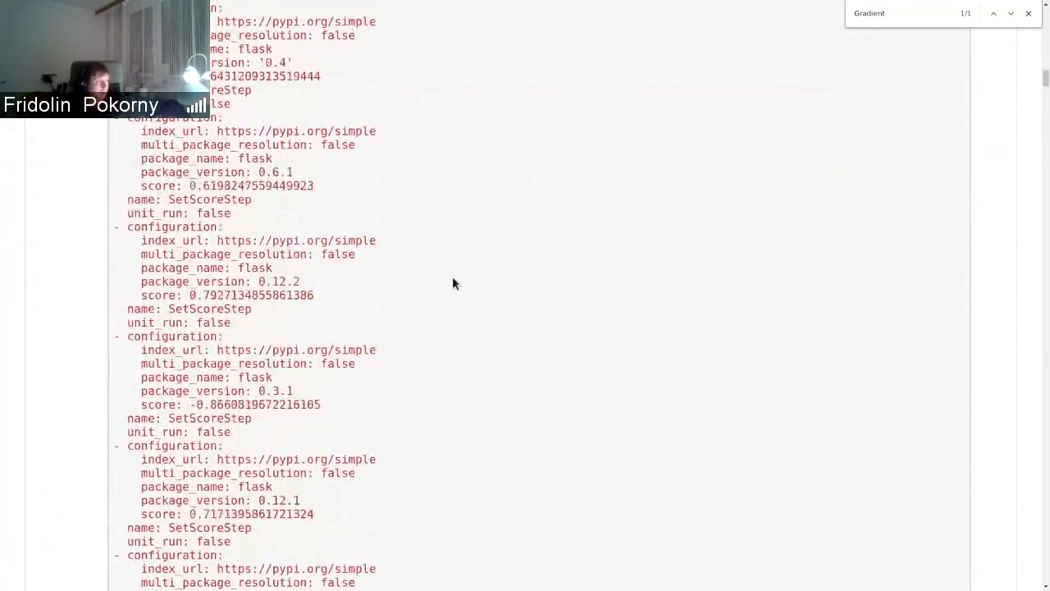
{"action": "scroll", "scroll_direction": "down", "scroll_amount": 3}
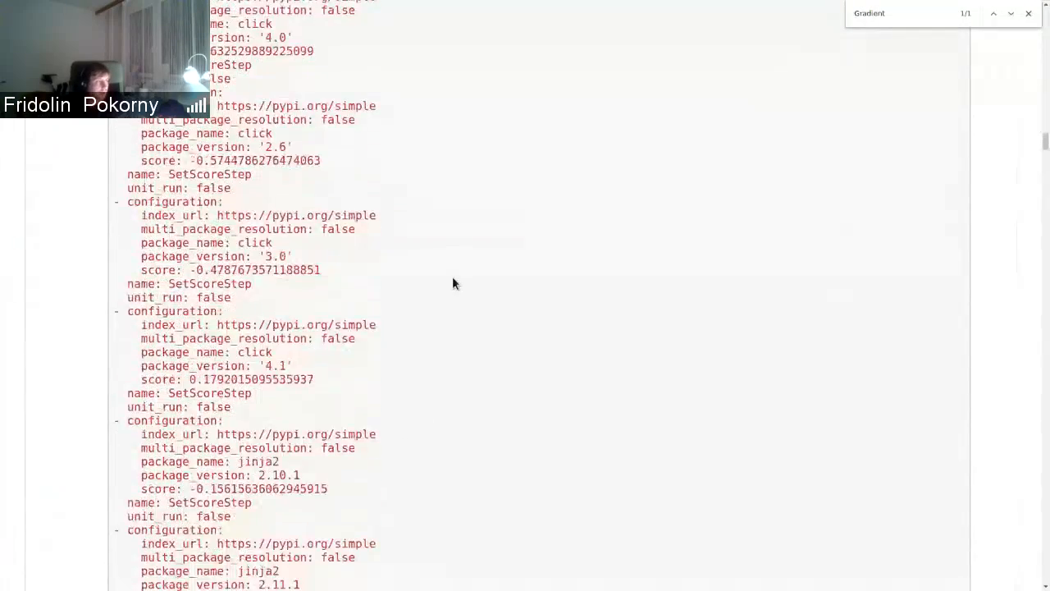
{"action": "scroll", "scroll_direction": "down", "scroll_amount": 3}
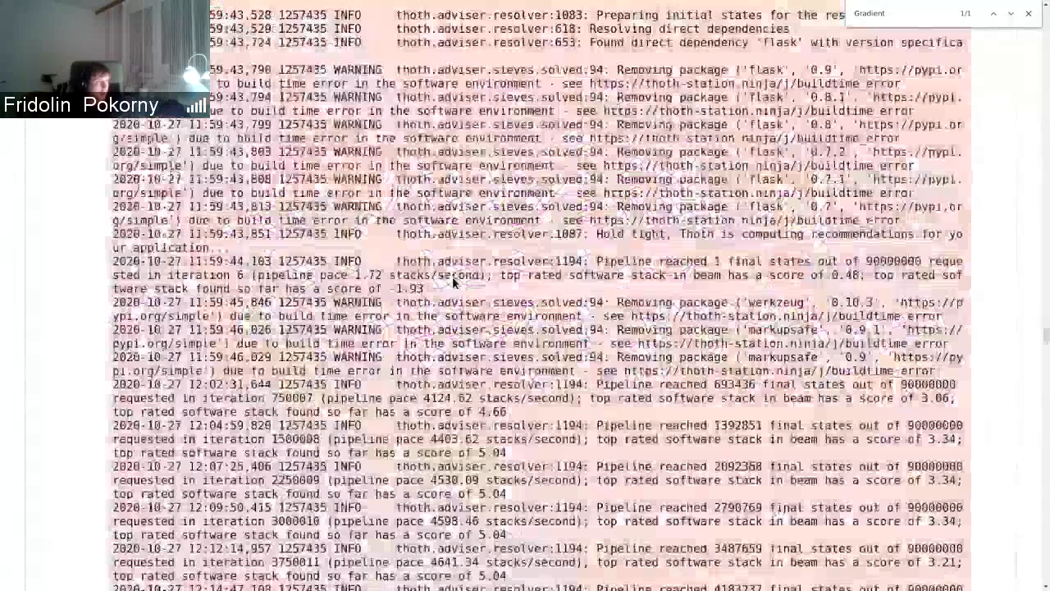
{"action": "scroll", "scroll_direction": "down", "scroll_amount": 3}
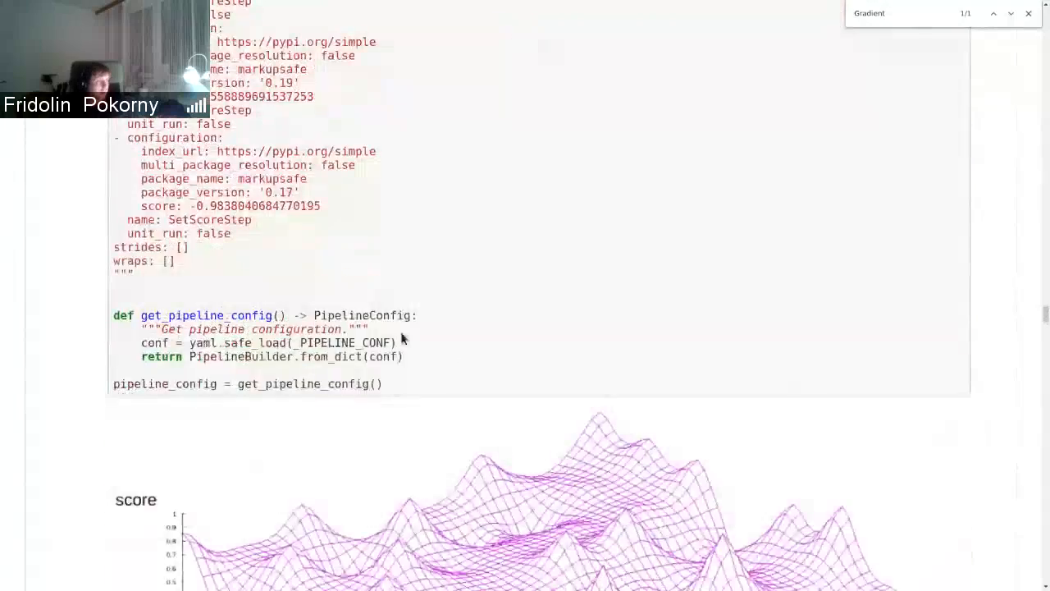
{"action": "scroll", "scroll_direction": "down", "scroll_amount": 3}
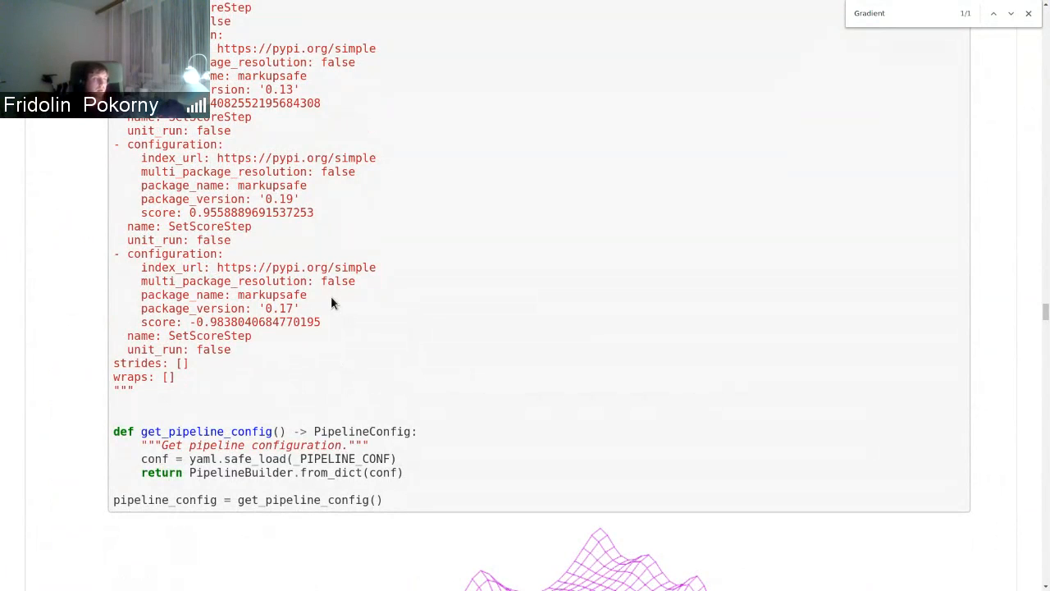
{"action": "mouse_move", "coordinate": [379, 337]}
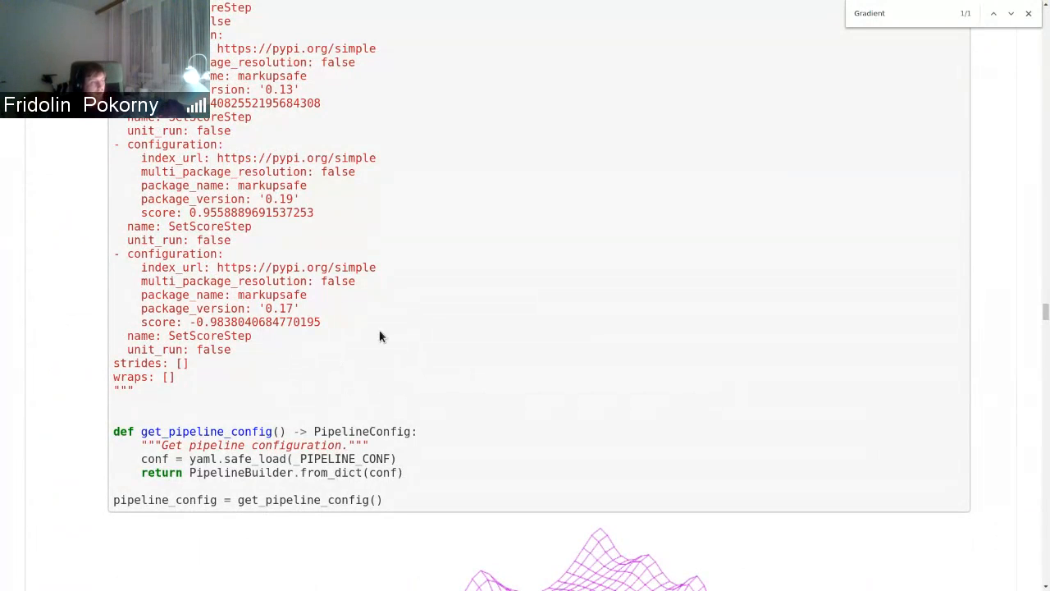
{"action": "scroll", "scroll_direction": "down", "scroll_amount": 3}
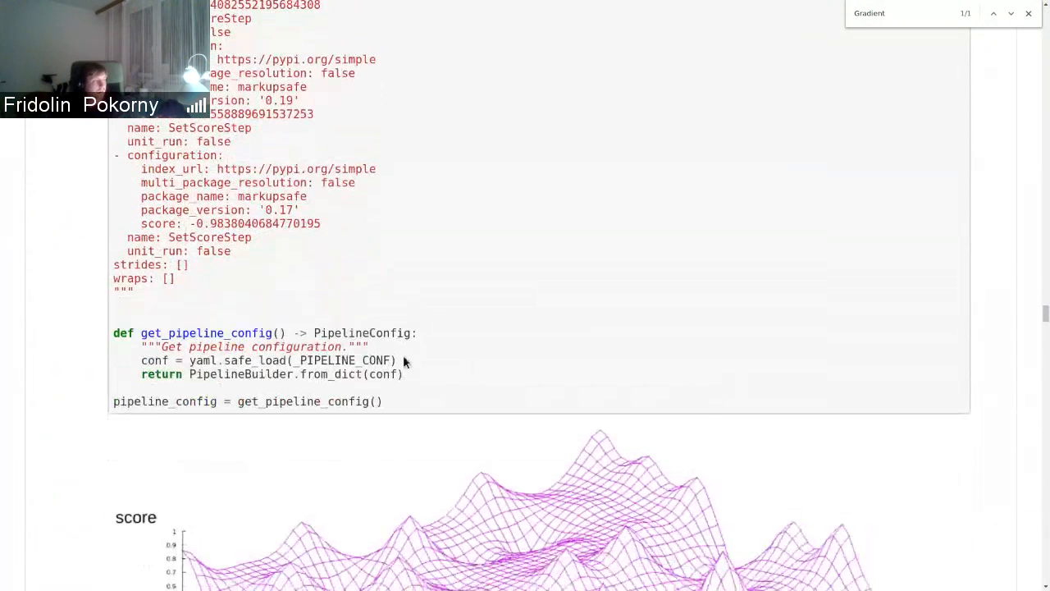
Pass the score surface plot to the state-space cells and mark ALL_STACKS_COUNT of 7,861,340.
{"action": "scroll", "scroll_direction": "down", "scroll_amount": 3}
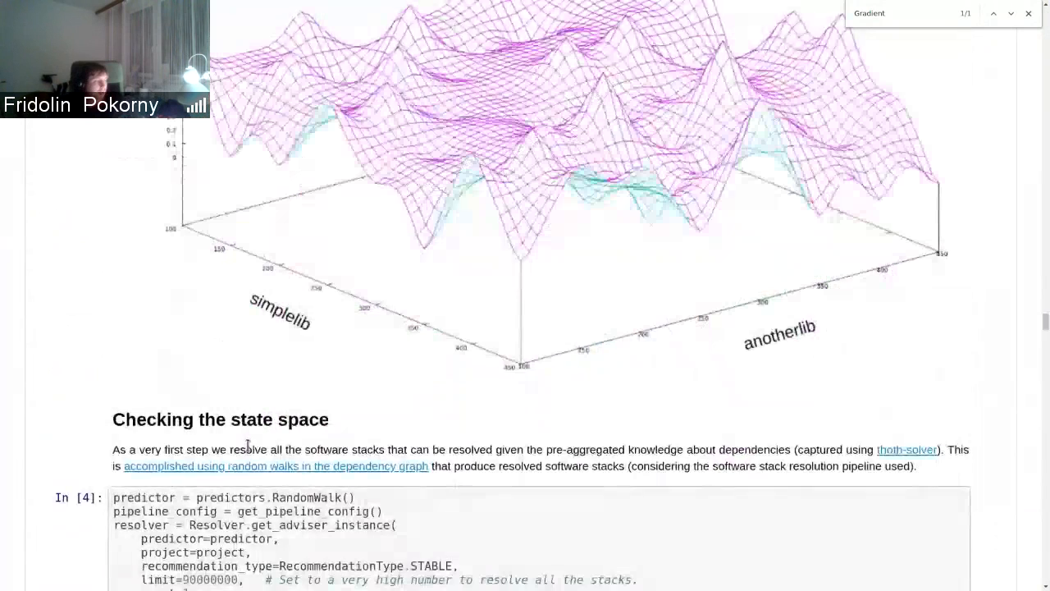
{"action": "scroll", "scroll_direction": "down", "scroll_amount": 3}
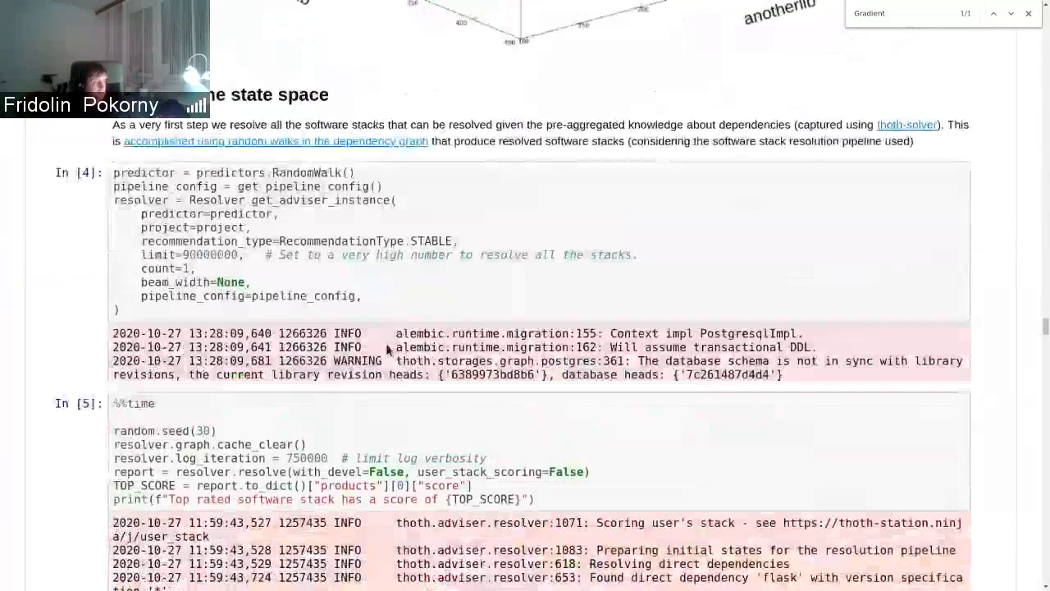
{"action": "scroll", "scroll_direction": "down", "scroll_amount": 3}
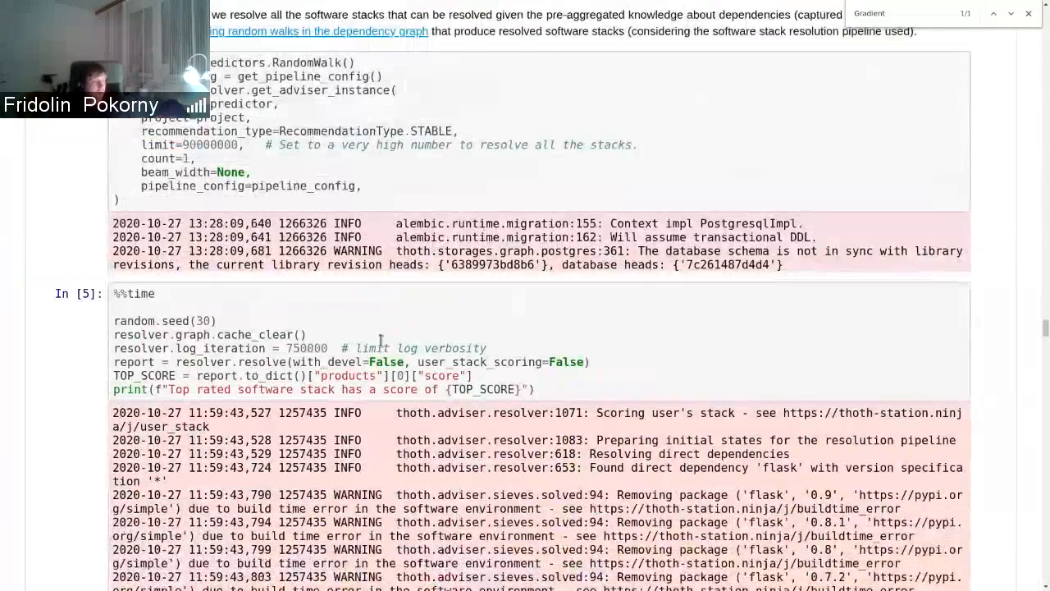
{"action": "scroll", "scroll_direction": "down", "scroll_amount": 3}
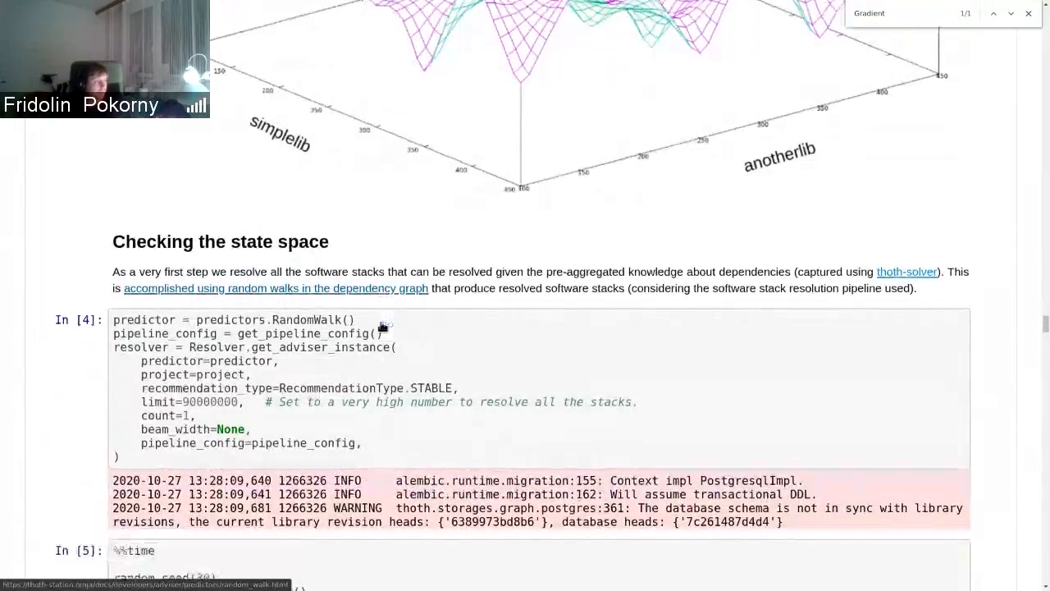
{"action": "scroll", "scroll_direction": "down", "scroll_amount": 3}
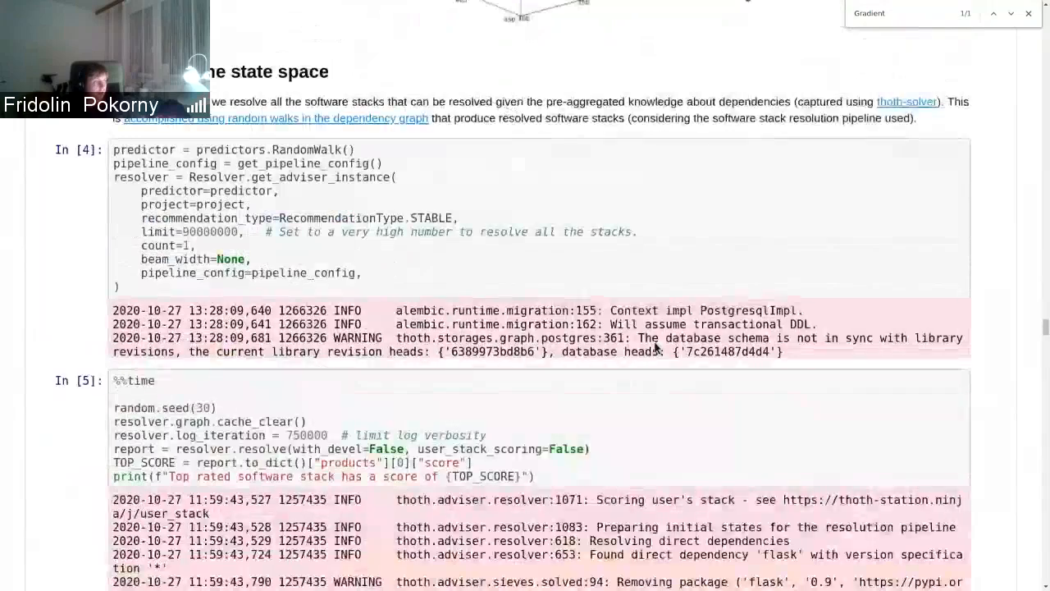
{"action": "scroll", "scroll_direction": "down", "scroll_amount": 3}
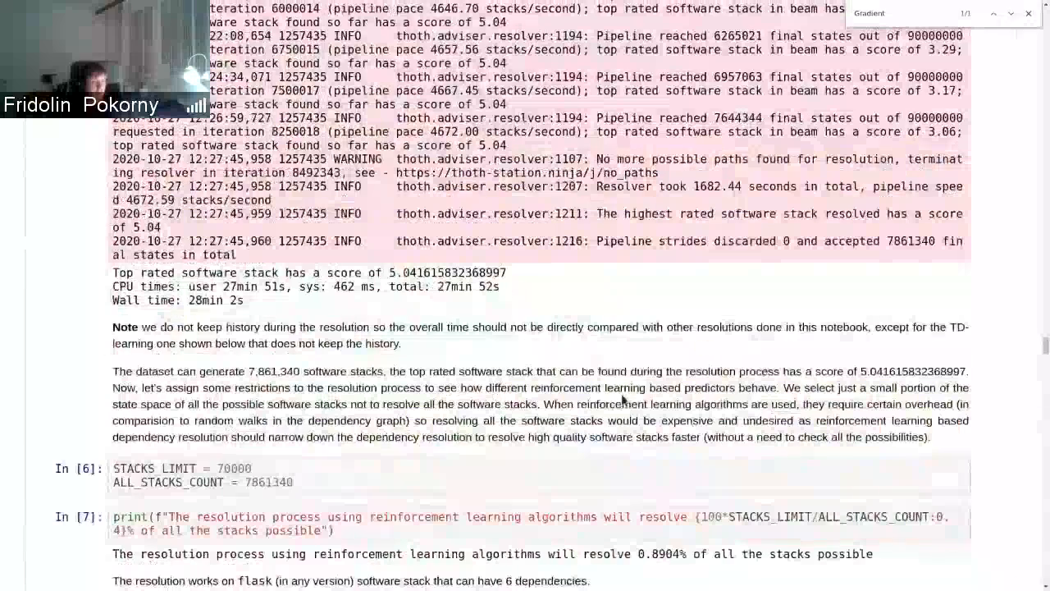
{"action": "double_click", "coordinate": [263, 370]}
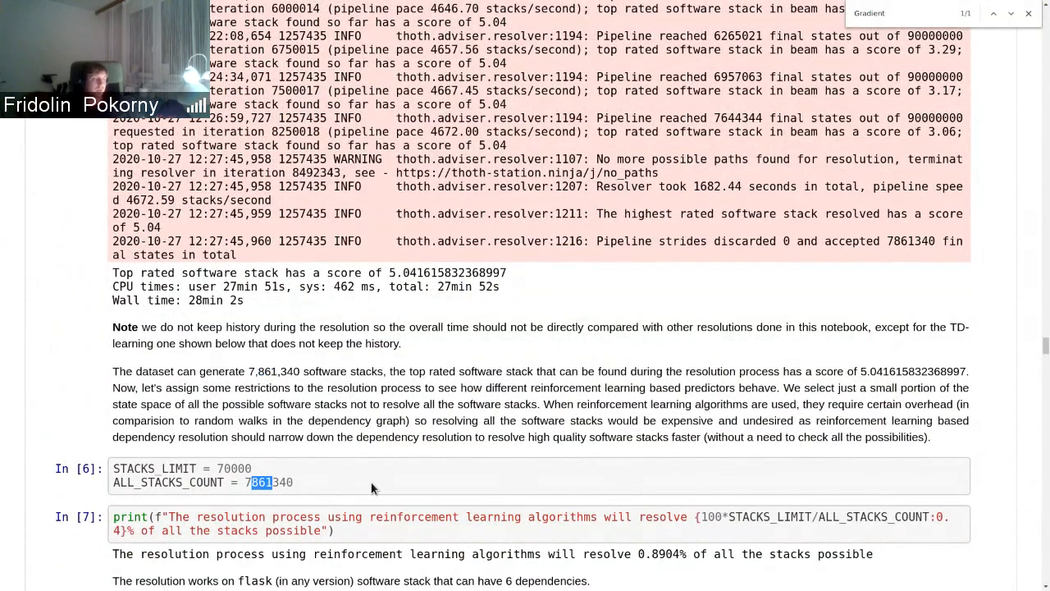
Go through the In [8] package version lists and highlight the 'Package ... has N versions' summary lines.
{"action": "scroll", "scroll_direction": "down", "scroll_amount": 3}
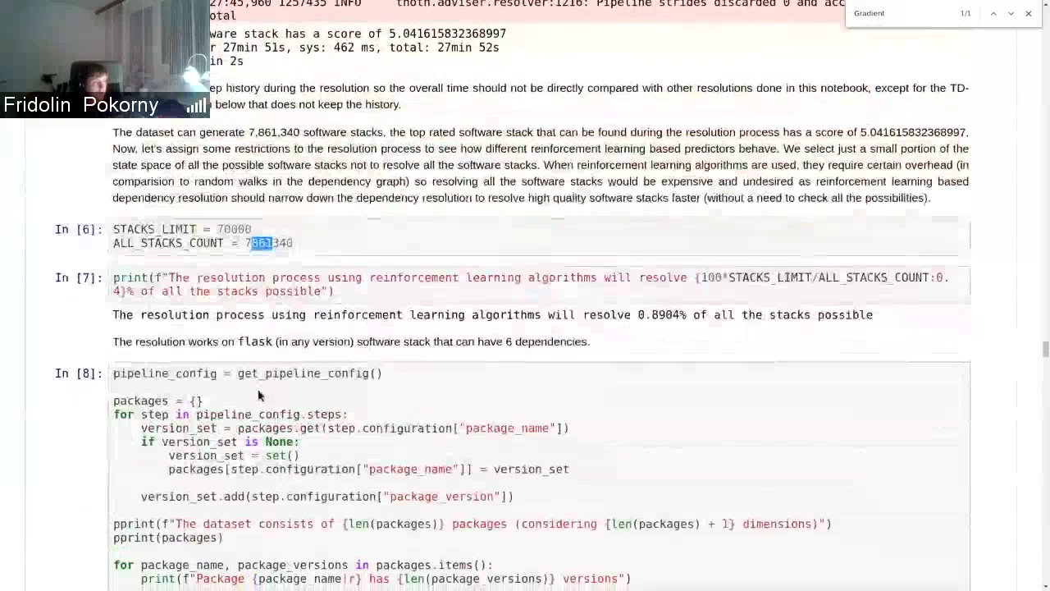
{"action": "scroll", "scroll_direction": "down", "scroll_amount": 3}
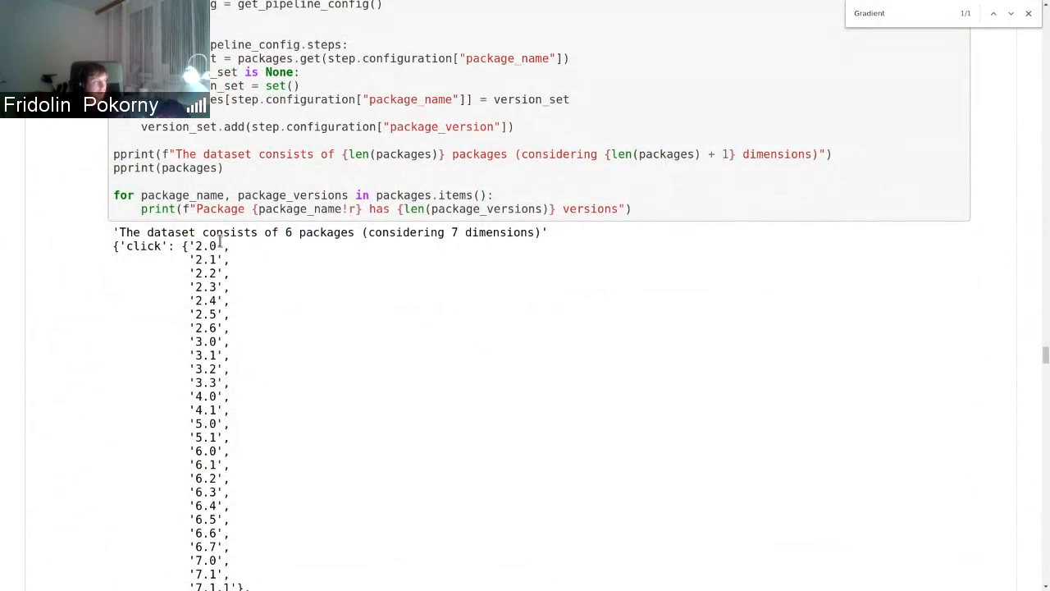
{"action": "scroll", "scroll_direction": "down", "scroll_amount": 3}
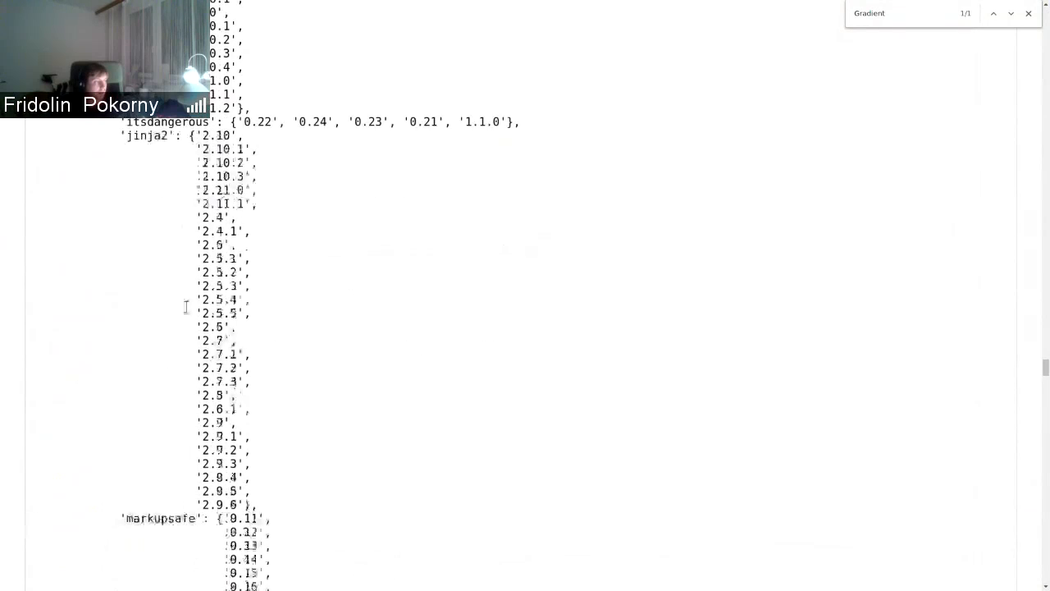
{"action": "scroll", "scroll_direction": "down", "scroll_amount": 3}
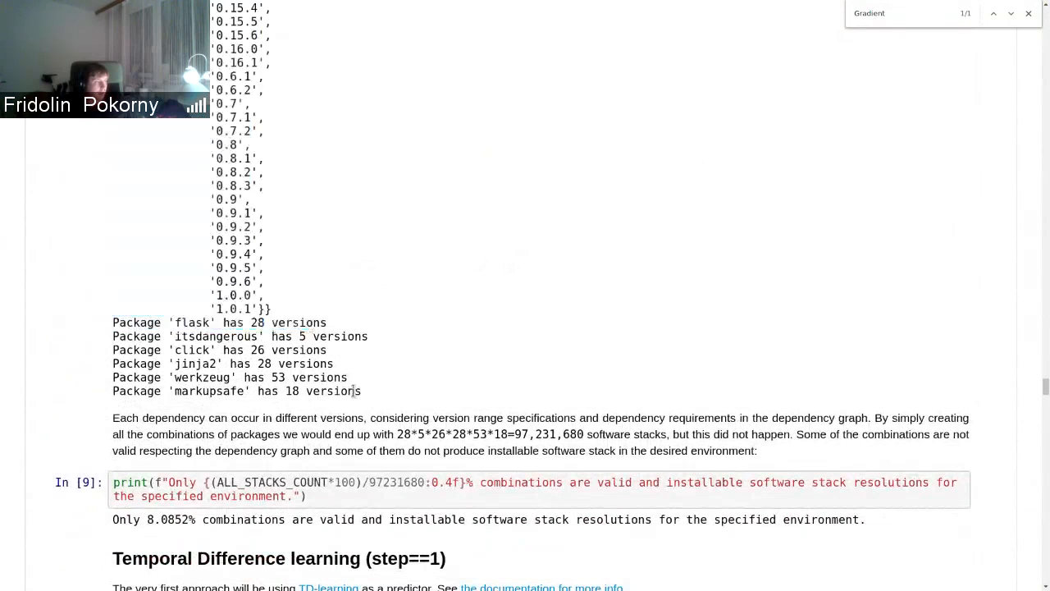
{"action": "left_click_drag", "start_coordinate": [112, 321], "coordinate": [361, 391]}
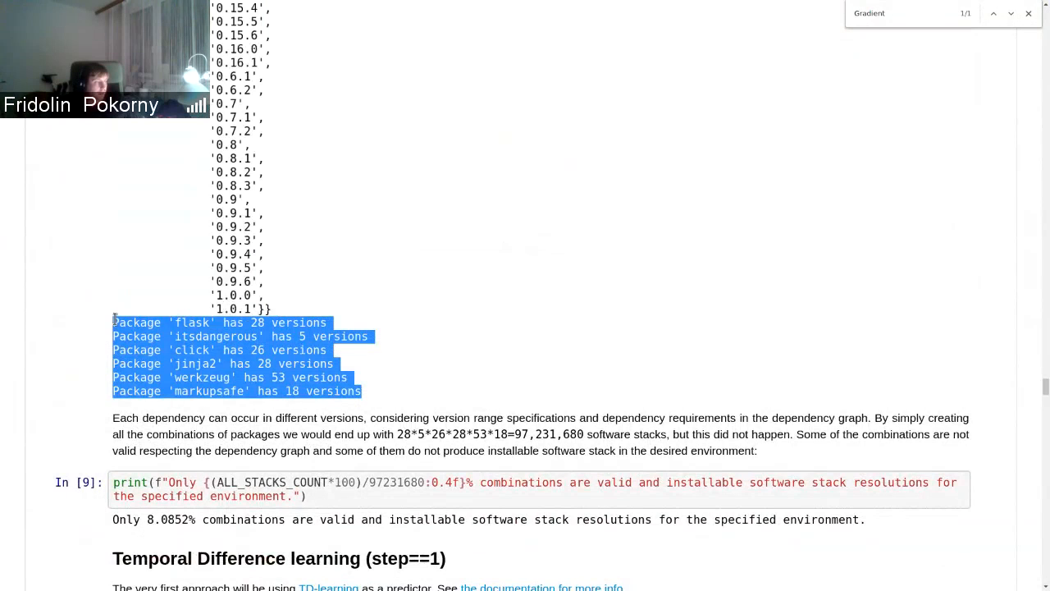
Scroll past the 8.0852% output to the Temporal Difference learning heading and In [10] setup cell.
{"action": "left_click", "coordinate": [515, 295]}
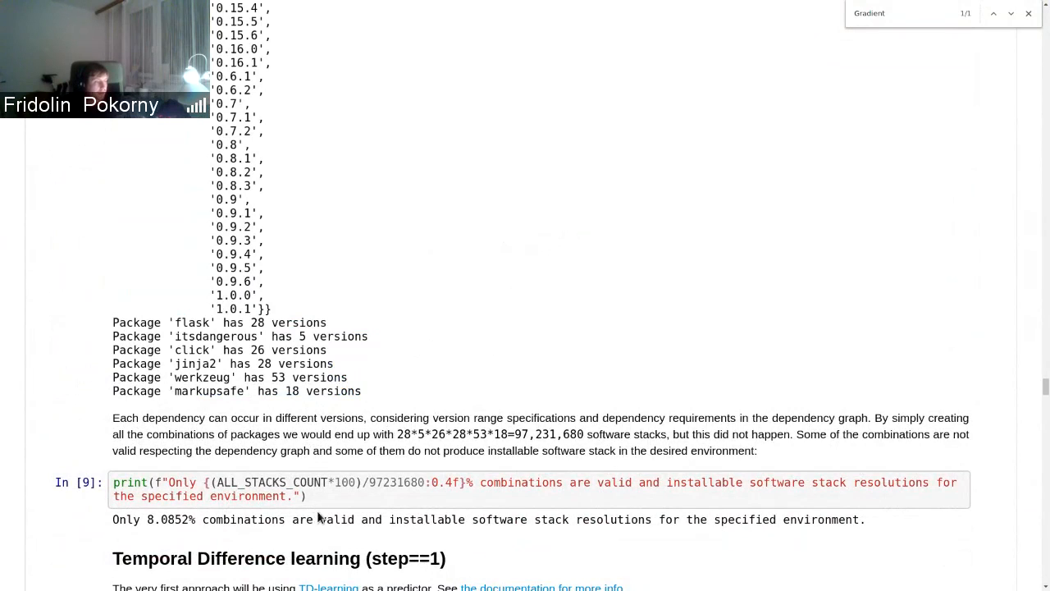
{"action": "mouse_move", "coordinate": [515, 434]}
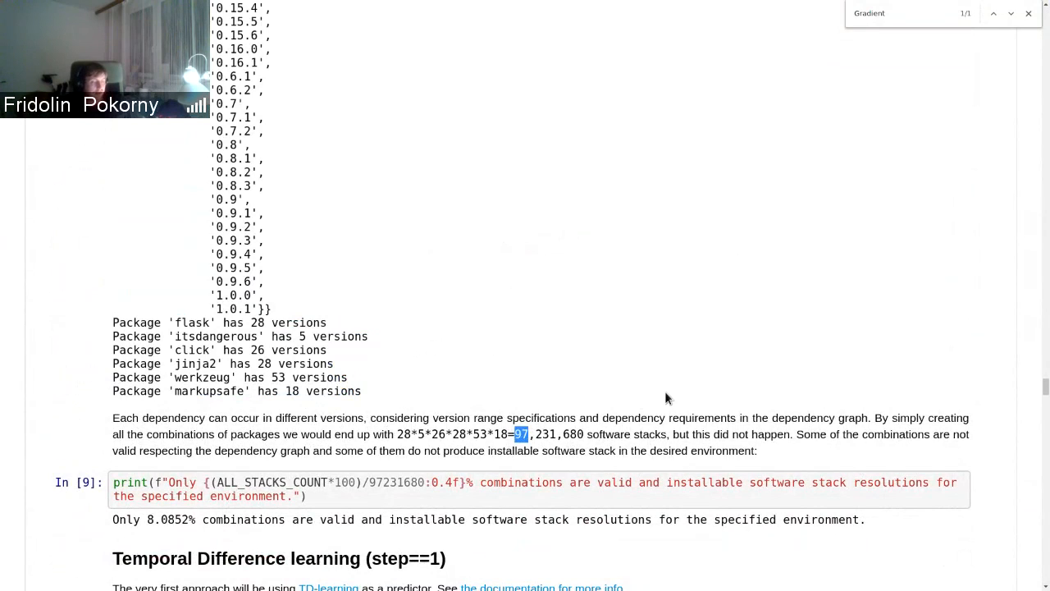
{"action": "mouse_move", "coordinate": [640, 395]}
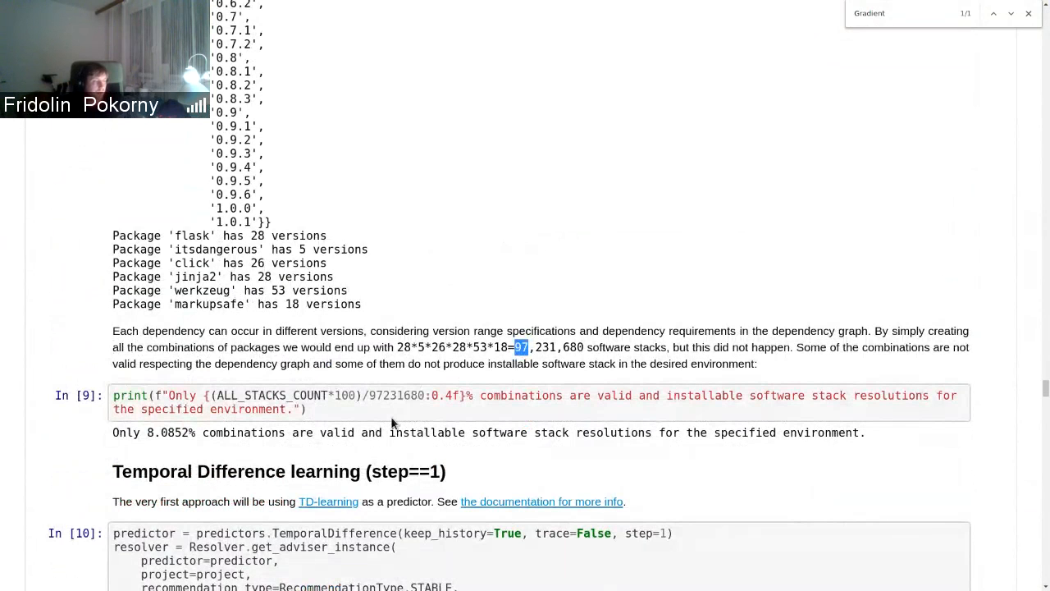
{"action": "mouse_move", "coordinate": [124, 433]}
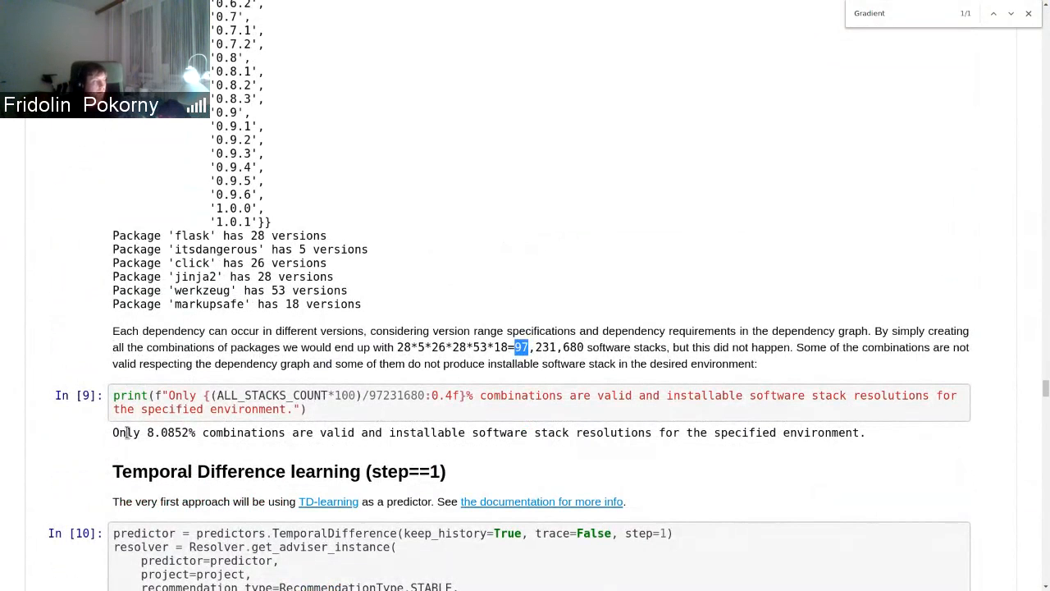
{"action": "mouse_move", "coordinate": [250, 456]}
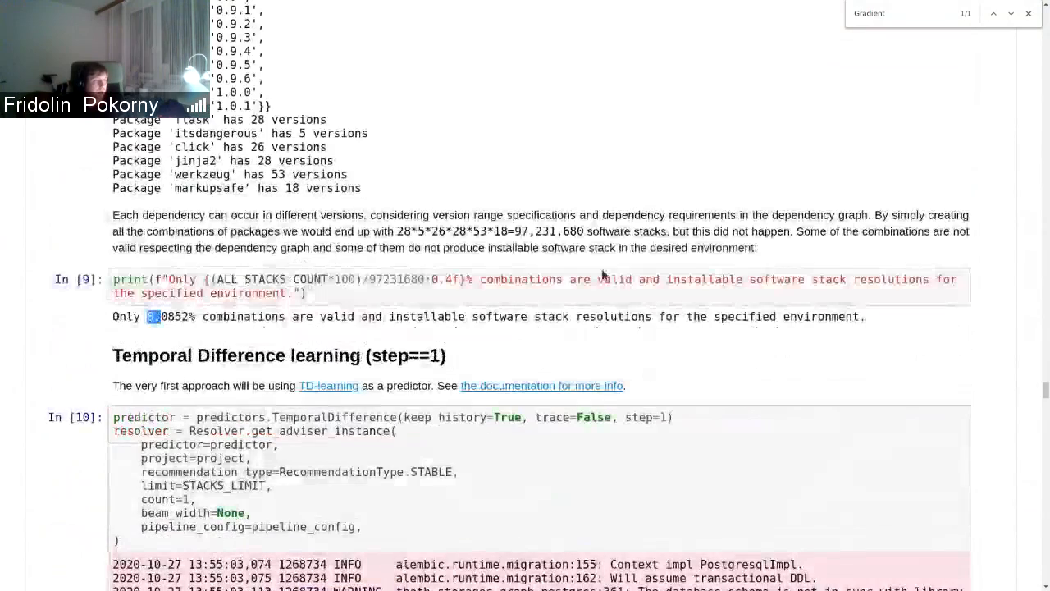
{"action": "scroll", "scroll_direction": "down", "scroll_amount": 3}
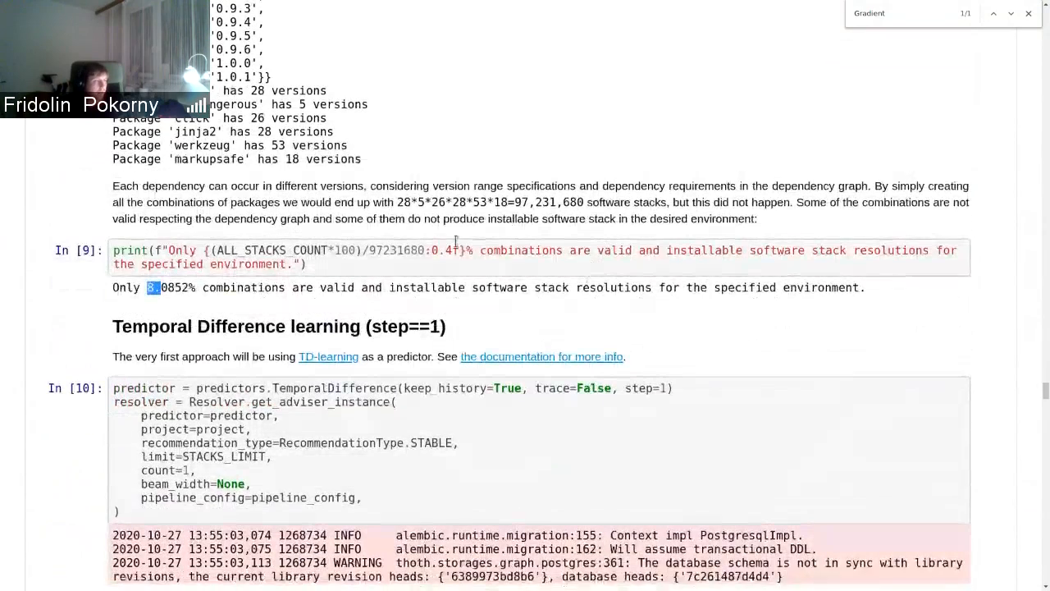
{"action": "scroll", "scroll_direction": "down", "scroll_amount": 3}
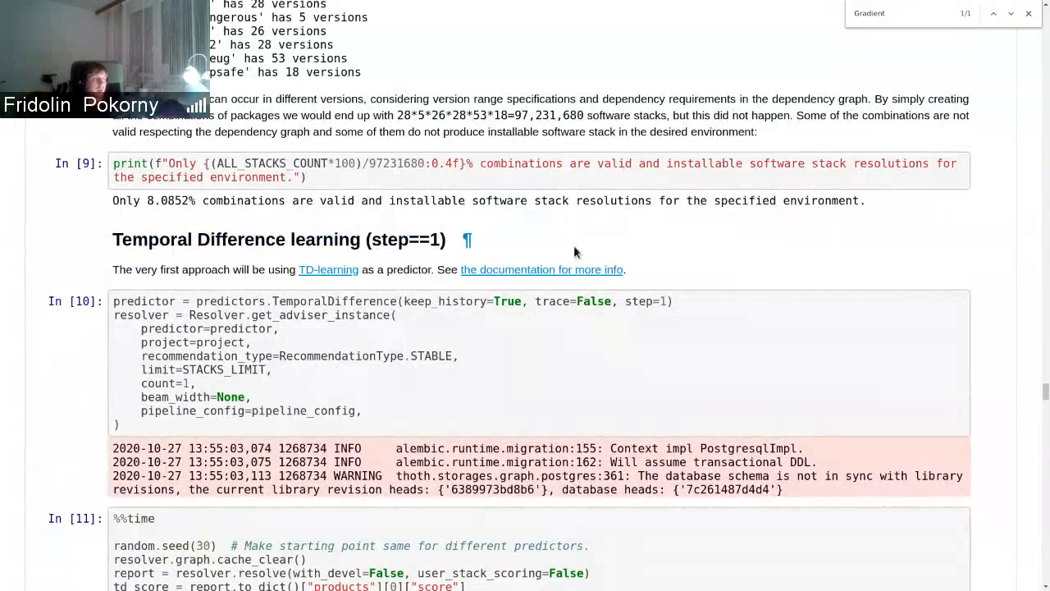
Highlight 'step==1' in the heading and reach the In [11] %%time cell with its sieve log.
{"action": "left_click_drag", "start_coordinate": [112, 239], "coordinate": [334, 239]}
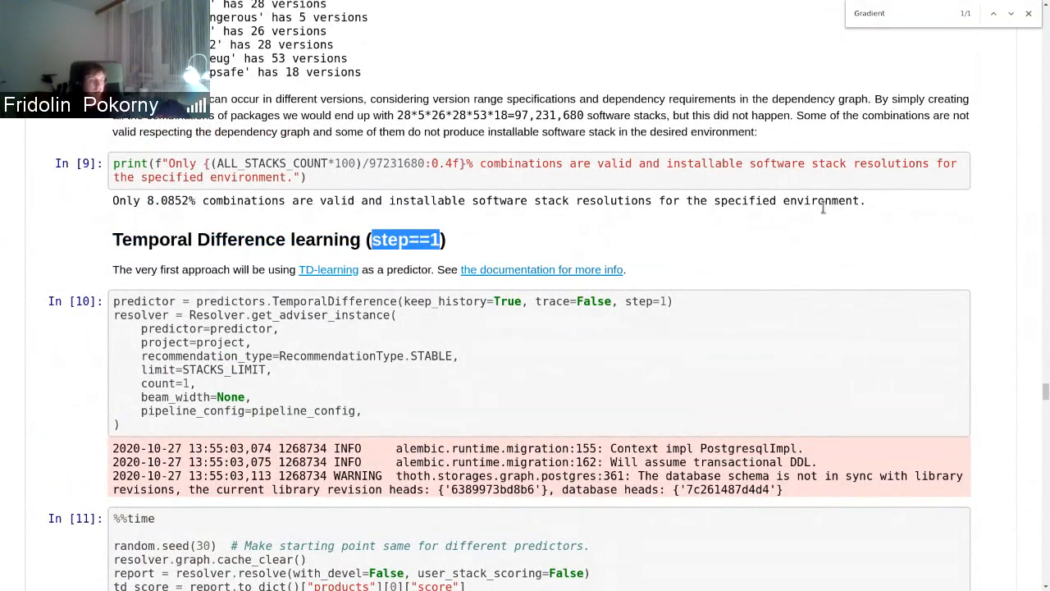
{"action": "mouse_move", "coordinate": [435, 295]}
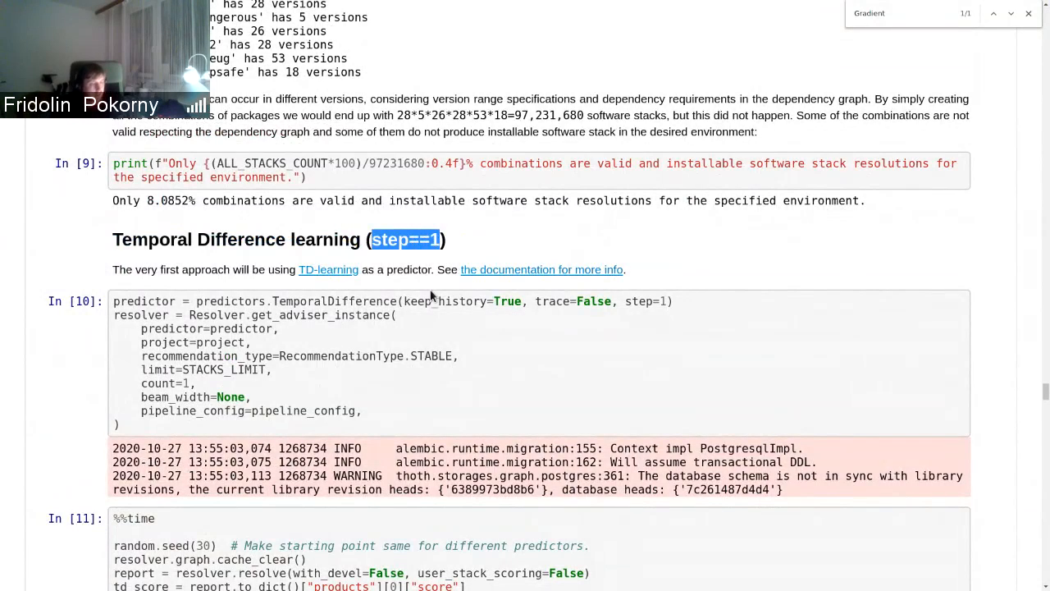
{"action": "mouse_move", "coordinate": [386, 566]}
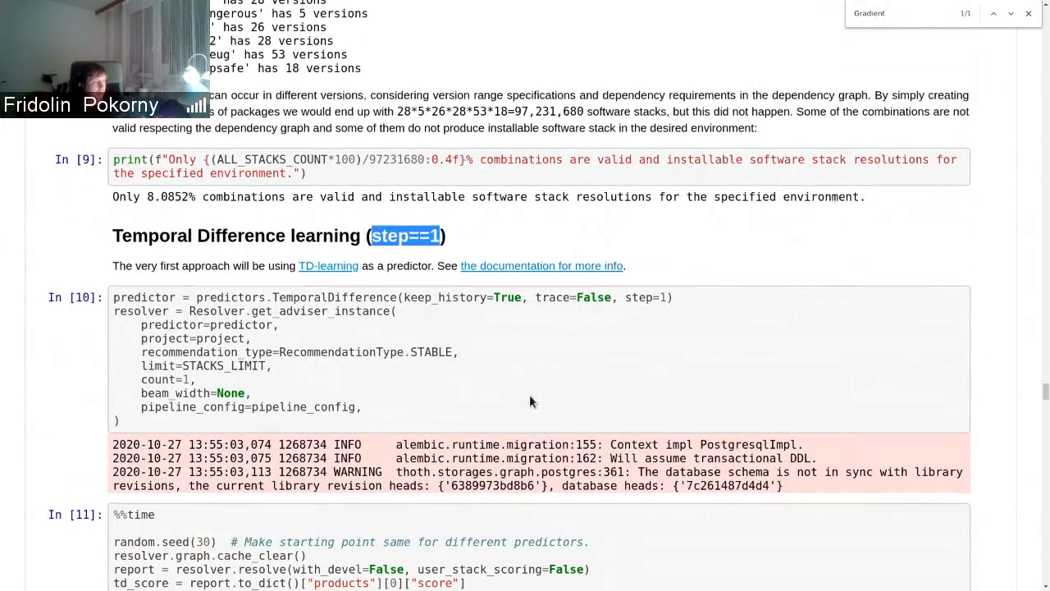
{"action": "scroll", "scroll_direction": "down", "scroll_amount": 3}
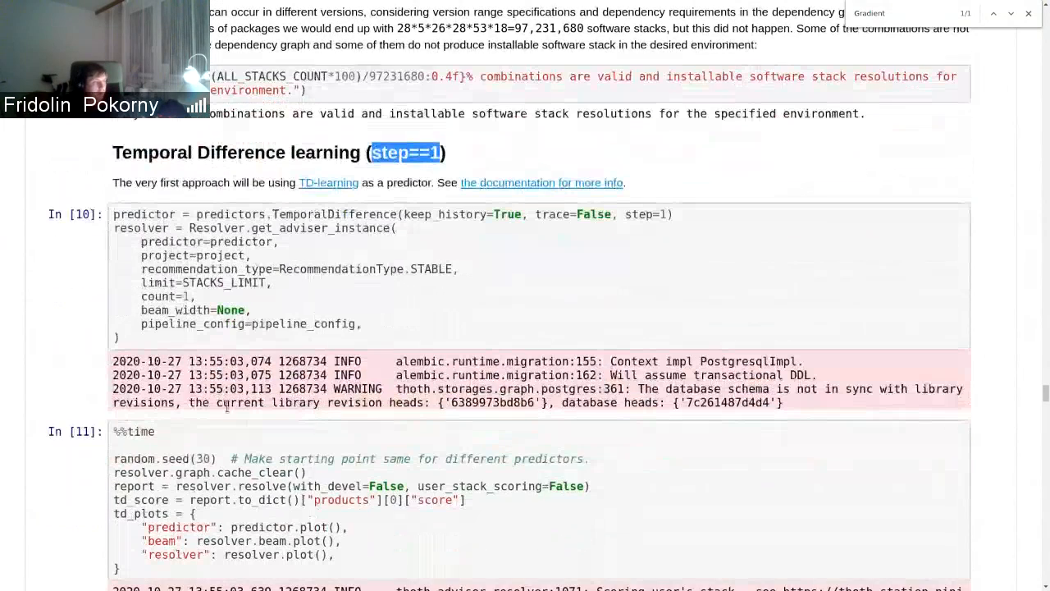
{"action": "scroll", "scroll_direction": "down", "scroll_amount": 3}
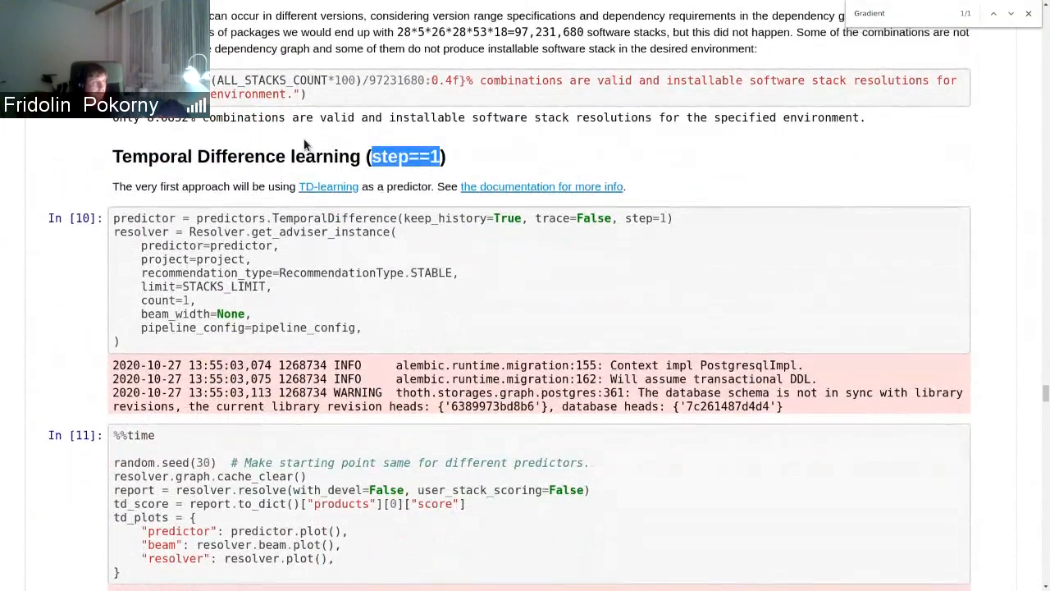
{"action": "scroll", "scroll_direction": "down", "scroll_amount": 3}
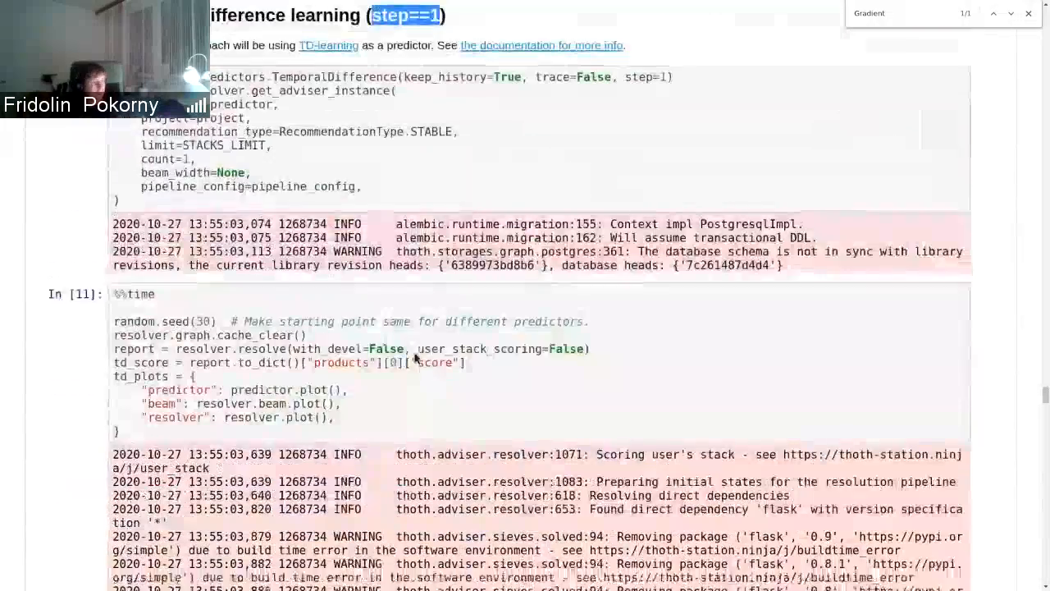
Mark the 70000 accepted final states and reach the 16-minute CPU times and temperature/beam-size plots.
{"action": "scroll", "scroll_direction": "down", "scroll_amount": 3}
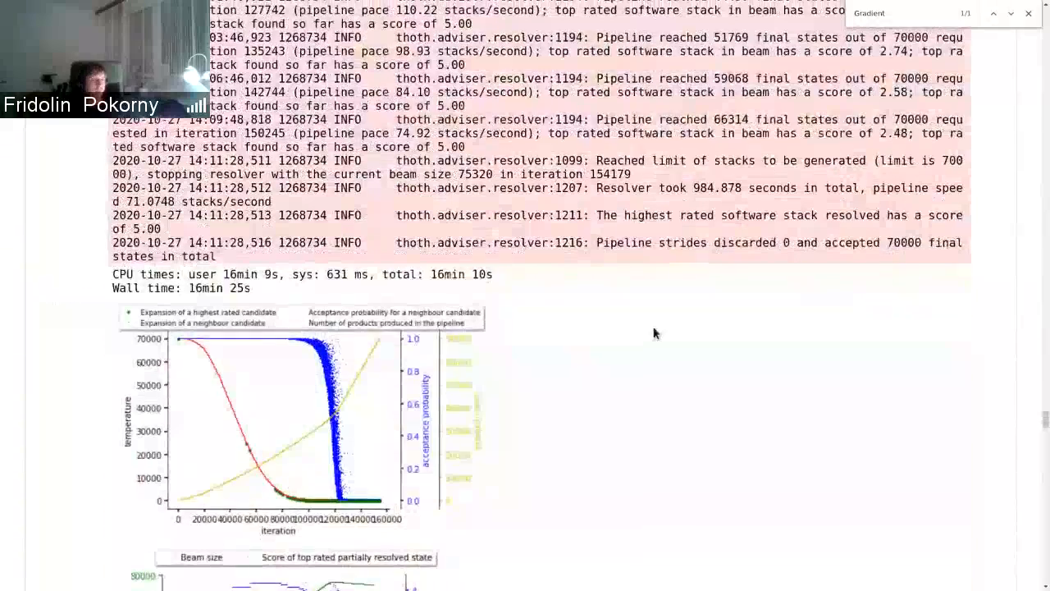
{"action": "scroll", "scroll_direction": "down", "scroll_amount": 3}
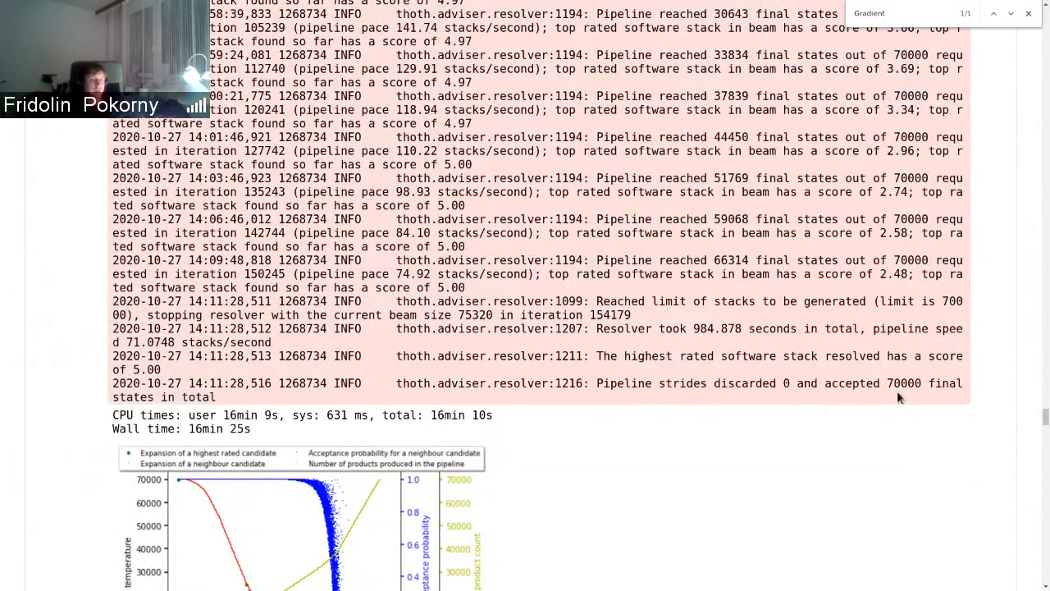
{"action": "double_click", "coordinate": [908, 384]}
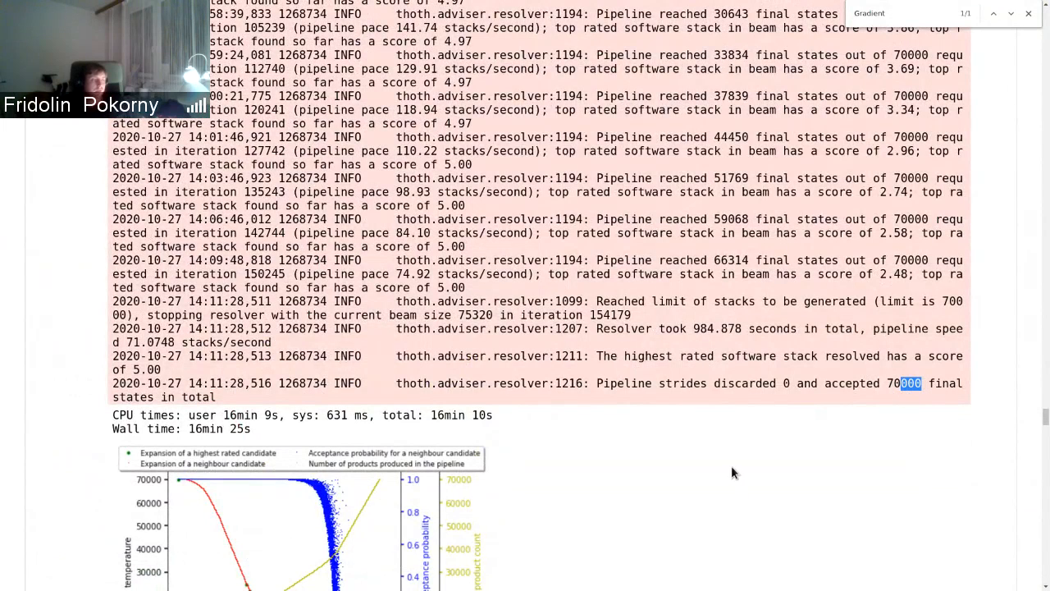
{"action": "scroll", "scroll_direction": "down", "scroll_amount": 3}
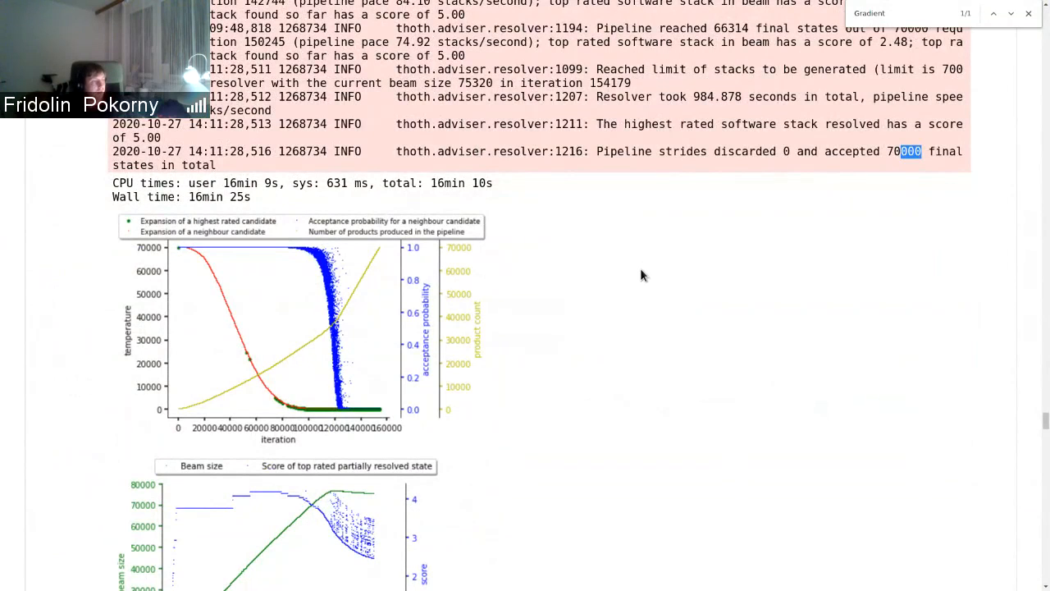
{"action": "mouse_move", "coordinate": [247, 334]}
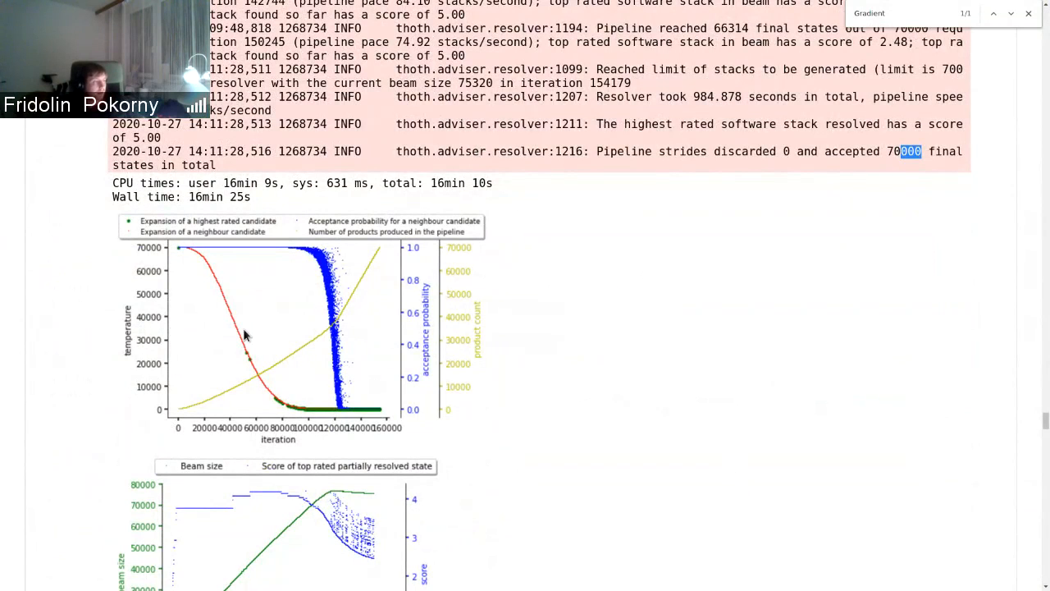
{"action": "scroll", "scroll_direction": "down", "scroll_amount": 3}
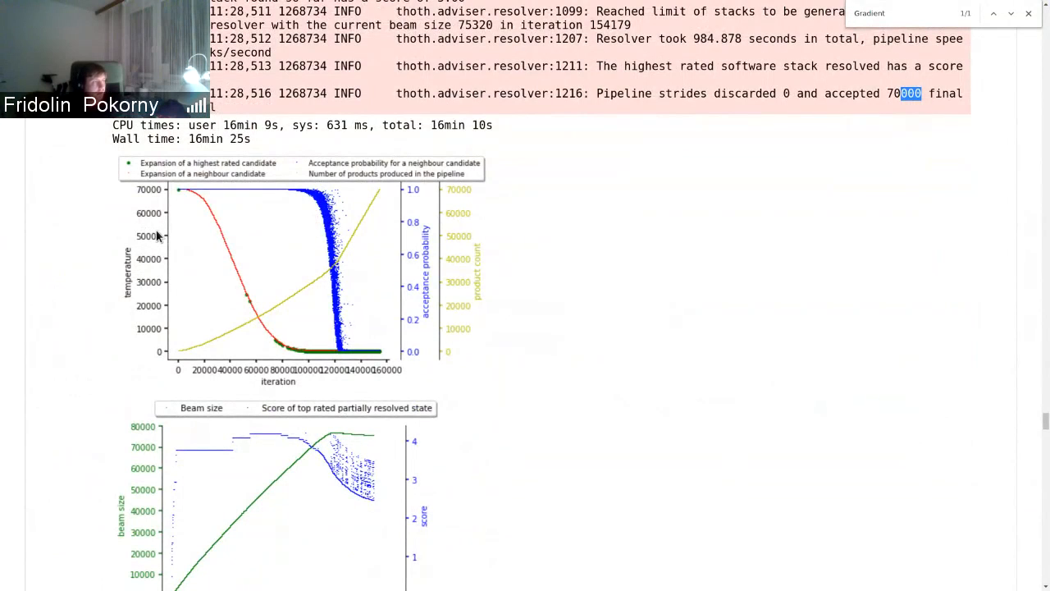
{"action": "mouse_move", "coordinate": [172, 200]}
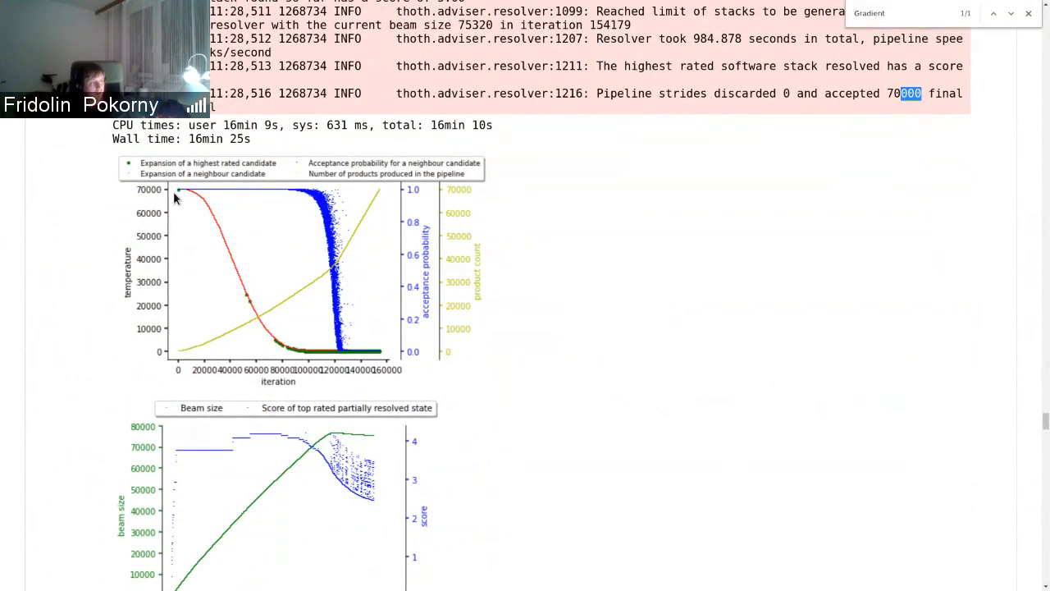
{"action": "mouse_move", "coordinate": [313, 271]}
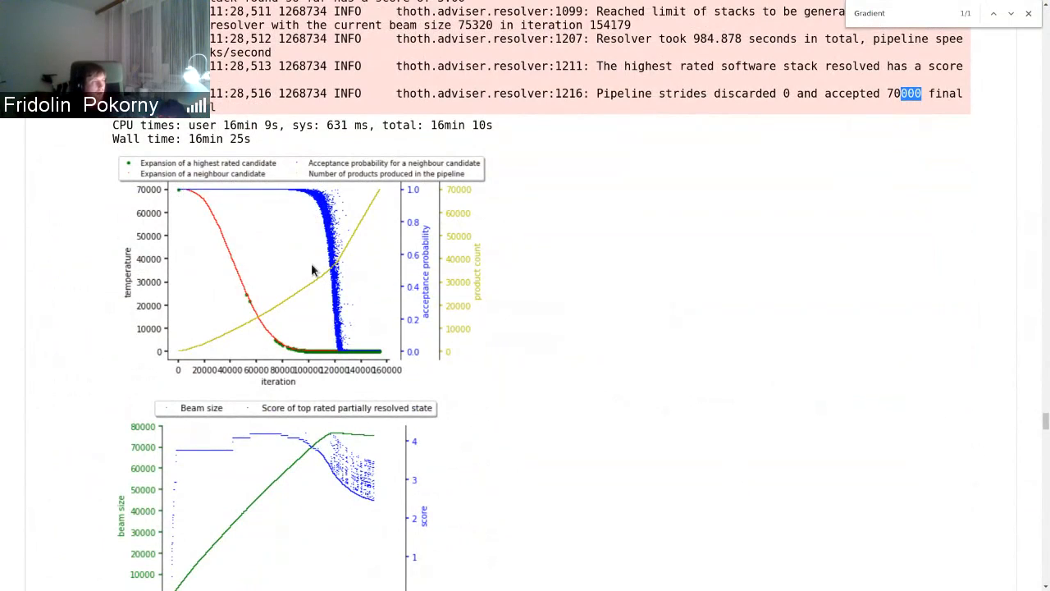
{"action": "mouse_move", "coordinate": [177, 193]}
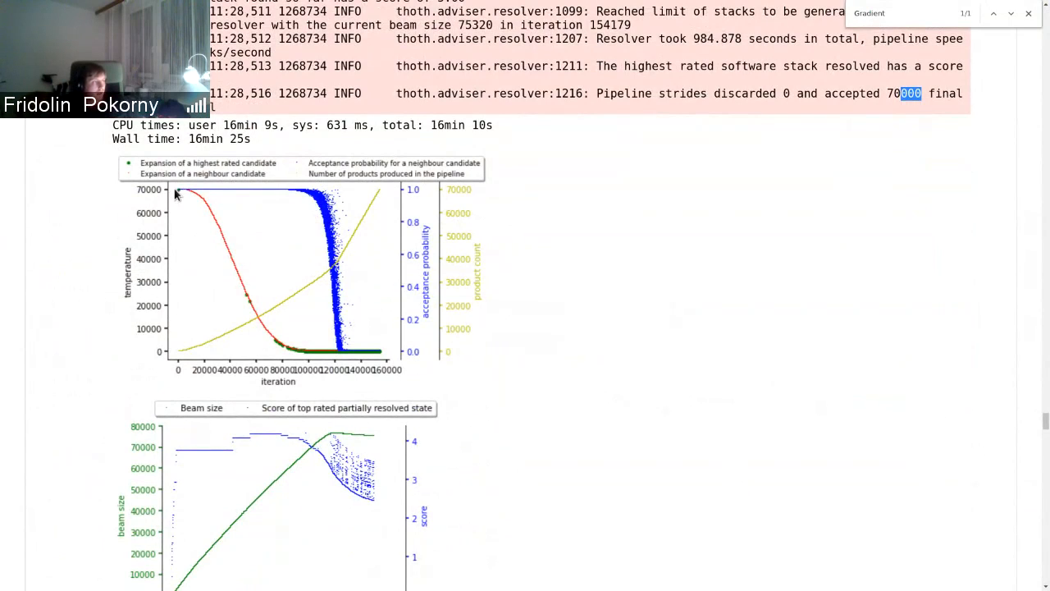
{"action": "mouse_move", "coordinate": [183, 354]}
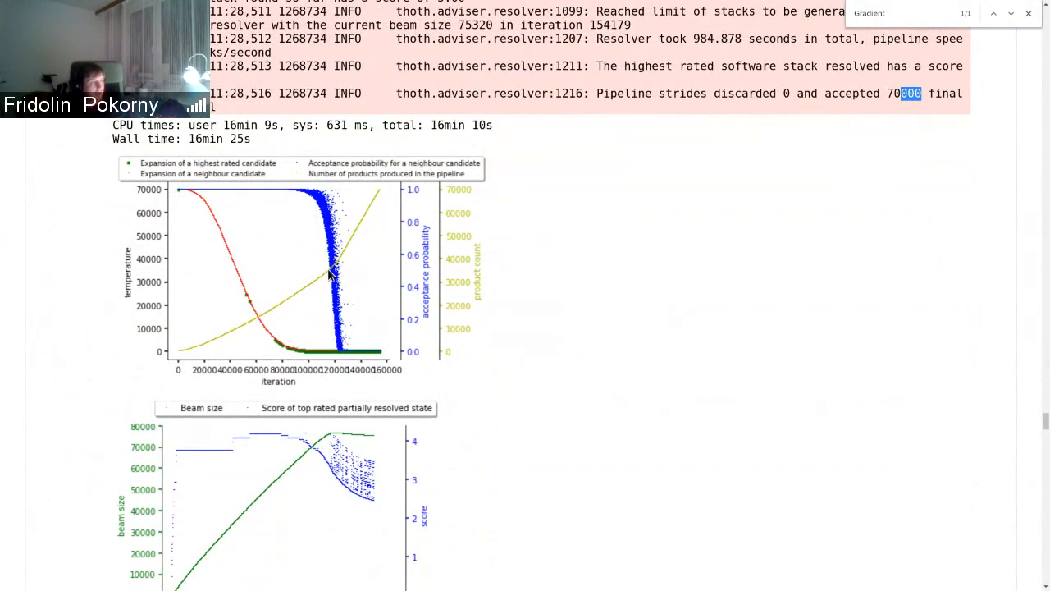
{"action": "mouse_move", "coordinate": [195, 256]}
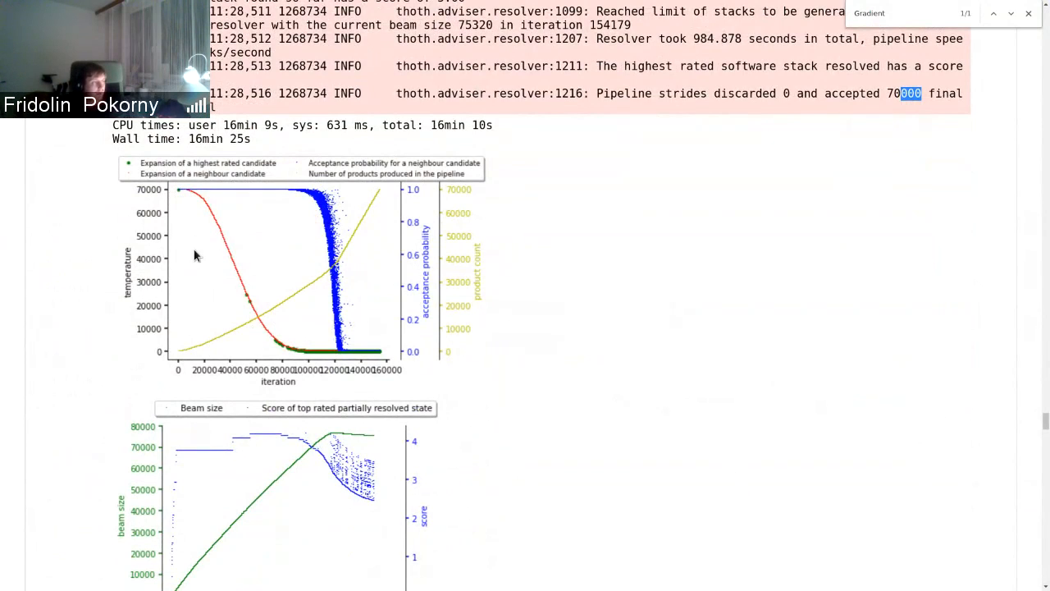
{"action": "mouse_move", "coordinate": [343, 359]}
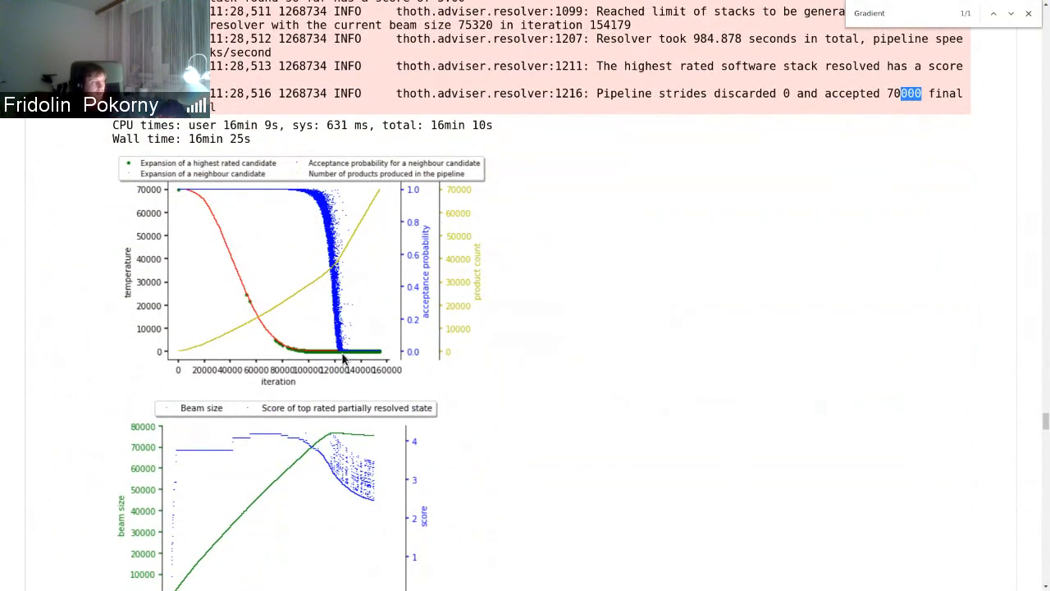
{"action": "mouse_move", "coordinate": [197, 435]}
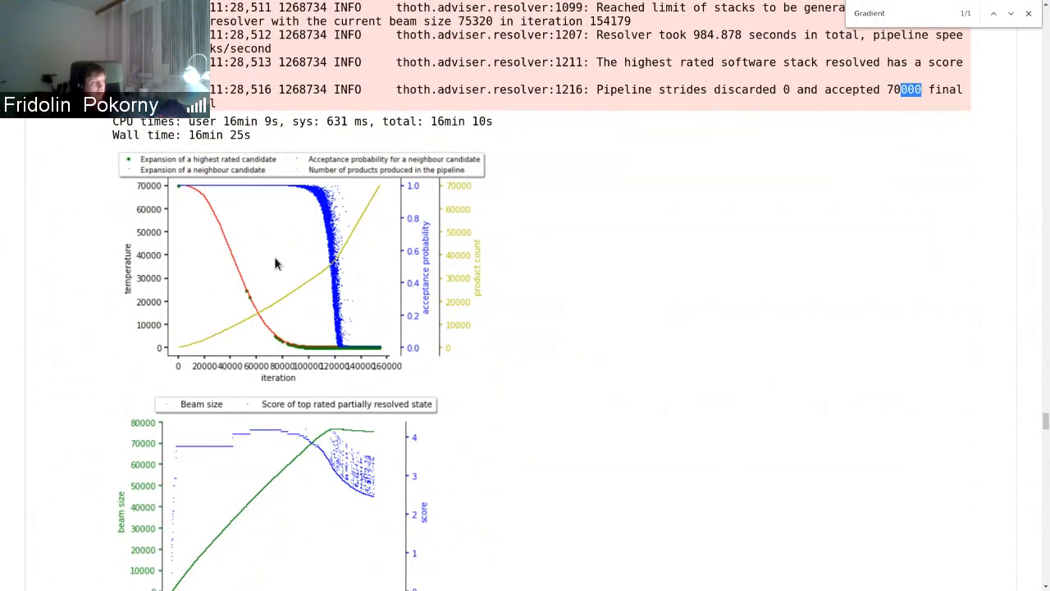
Scroll through the resolved-stack score plots to the In [12] best score of 4.9984.
{"action": "scroll", "scroll_direction": "down", "scroll_amount": 3}
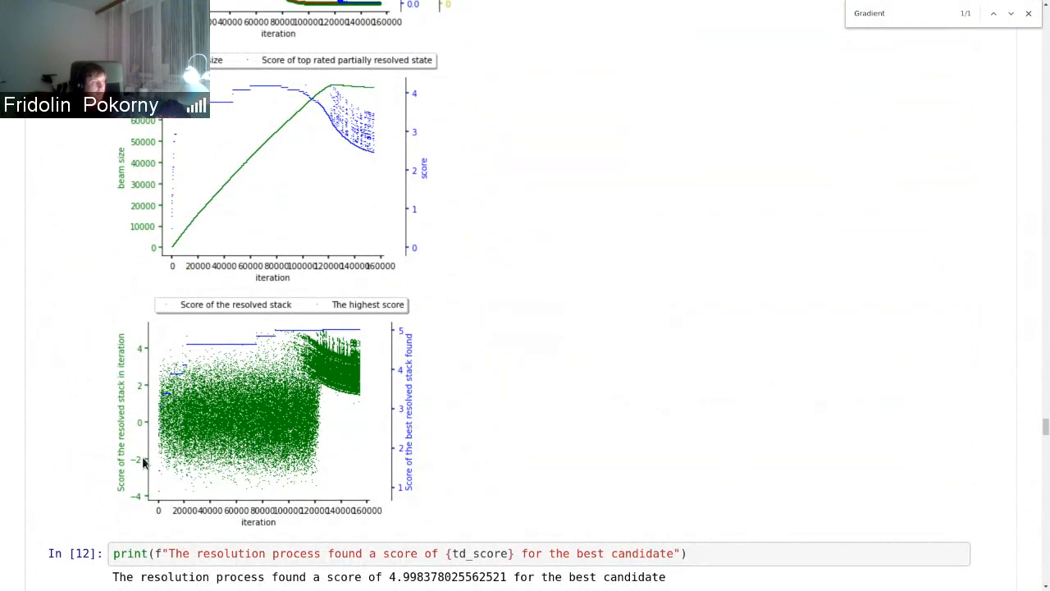
{"action": "mouse_move", "coordinate": [326, 403]}
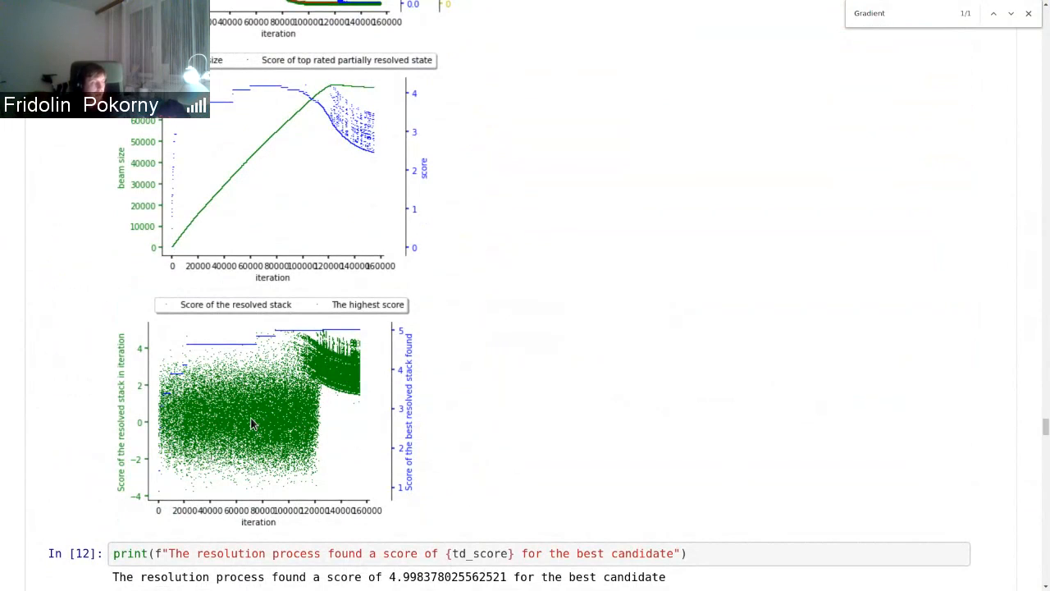
{"action": "mouse_move", "coordinate": [236, 407]}
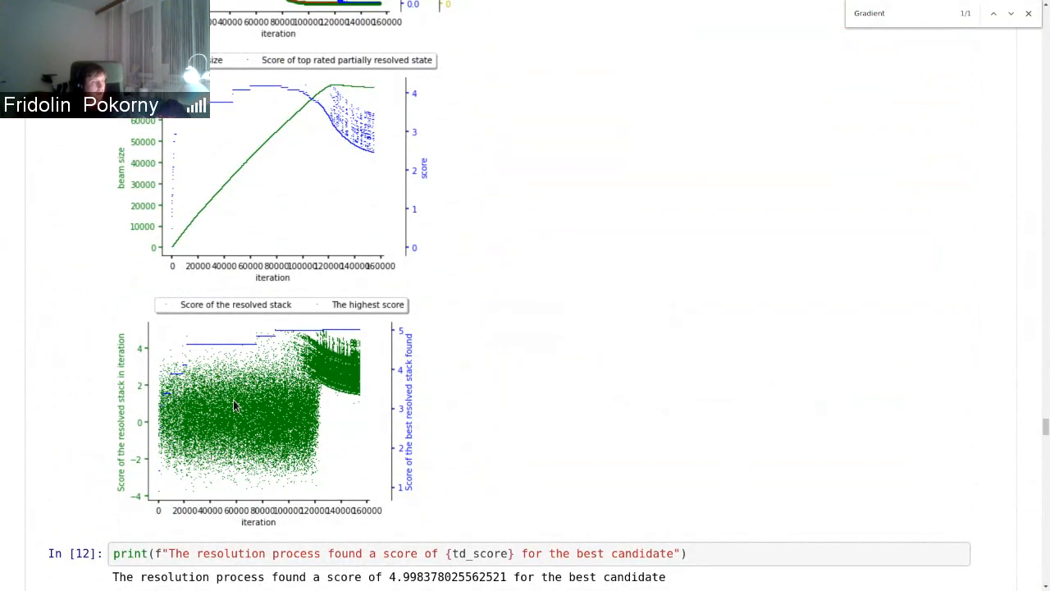
{"action": "mouse_move", "coordinate": [322, 435]}
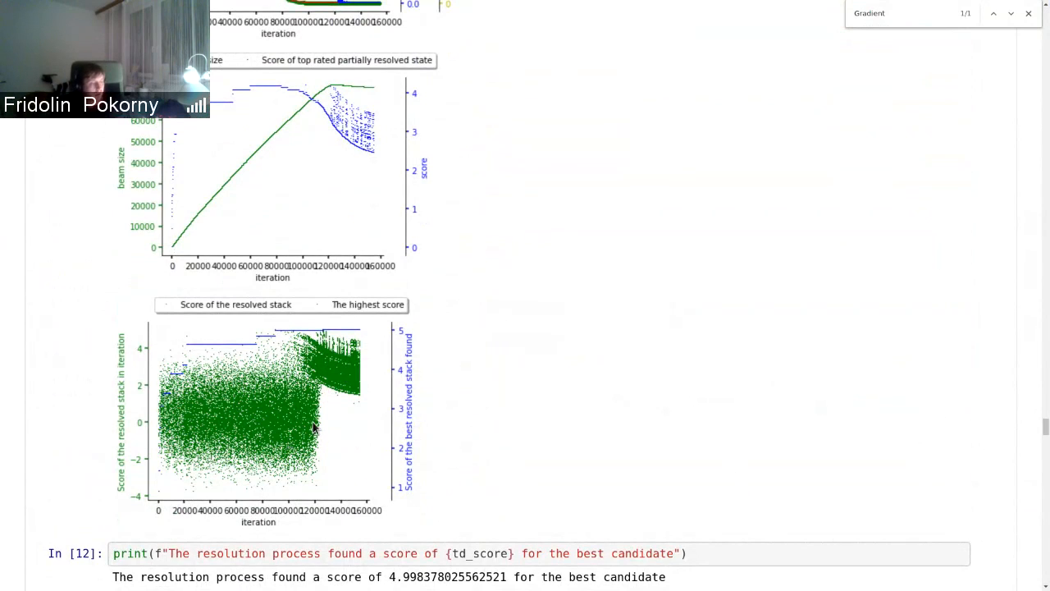
{"action": "mouse_move", "coordinate": [320, 371]}
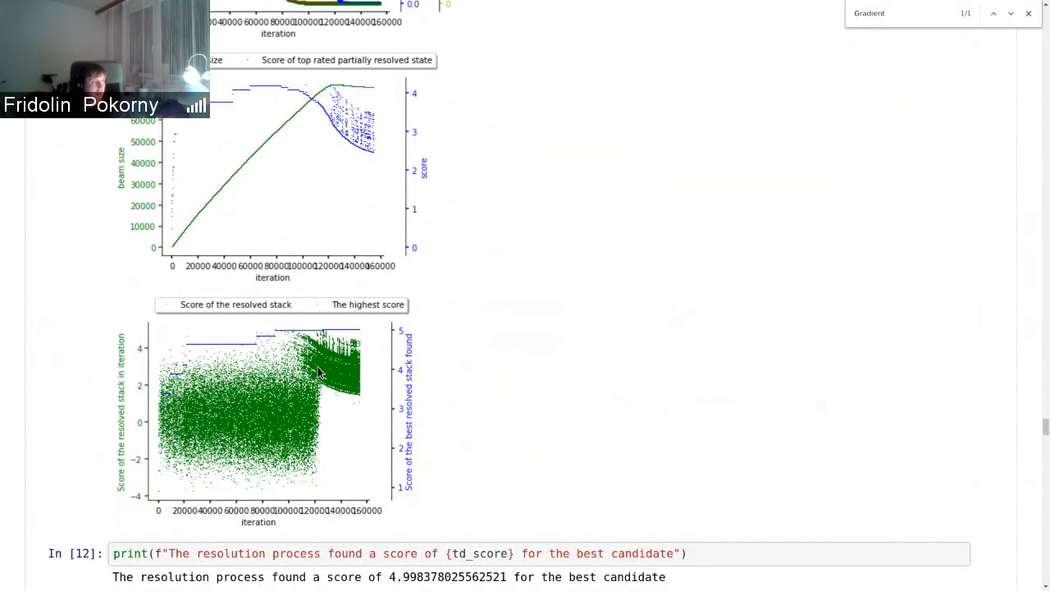
{"action": "mouse_move", "coordinate": [328, 339]}
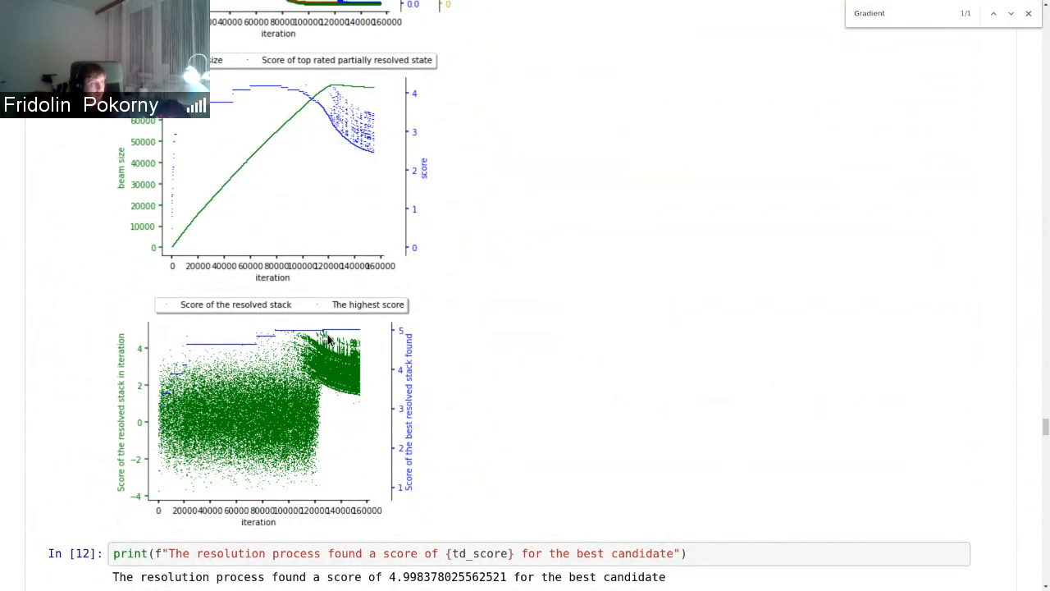
{"action": "mouse_move", "coordinate": [336, 375]}
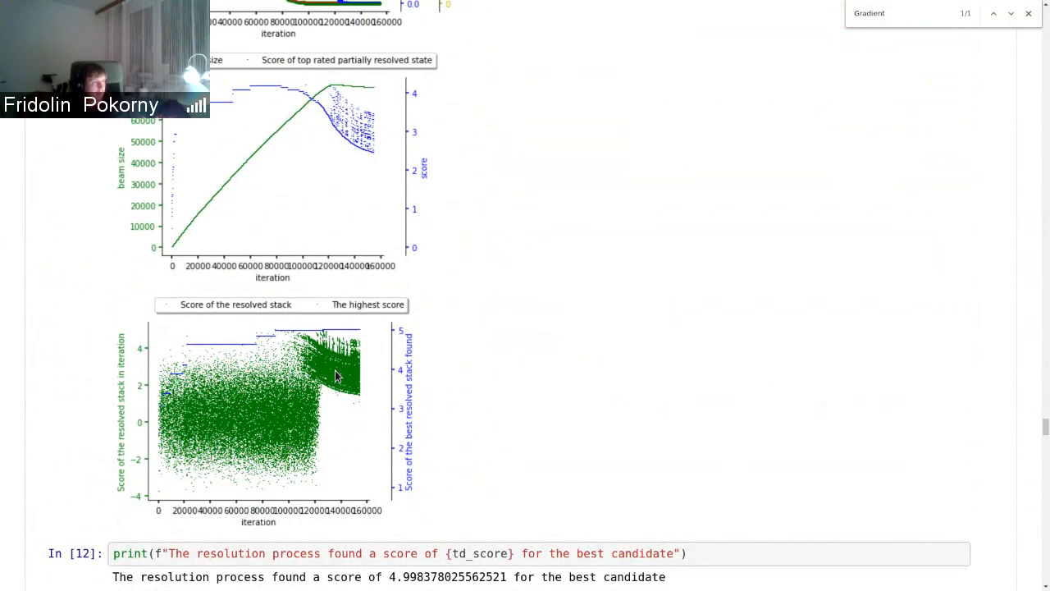
{"action": "scroll", "scroll_direction": "down", "scroll_amount": 3}
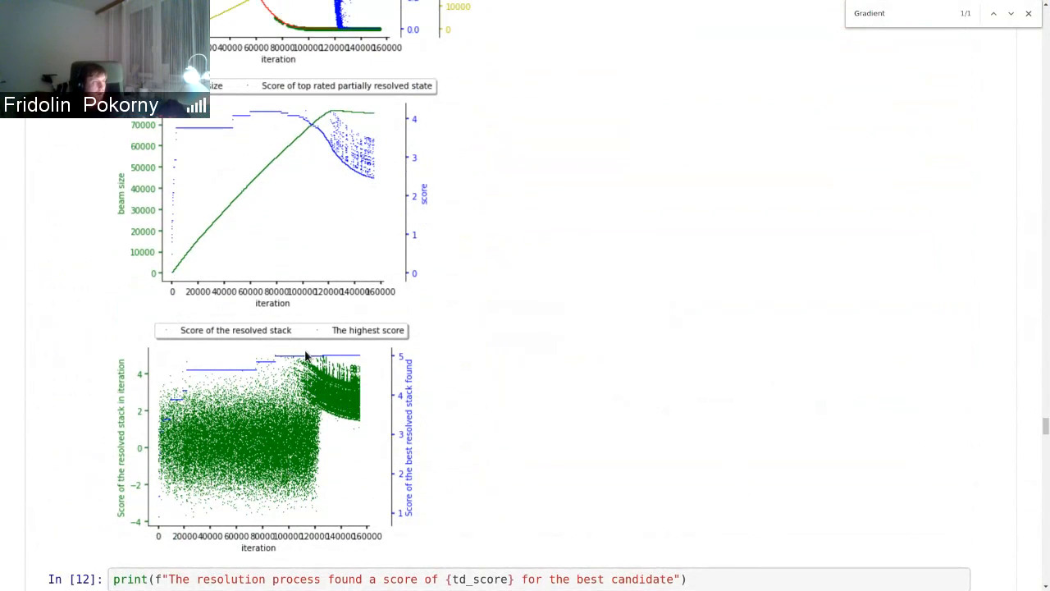
{"action": "scroll", "scroll_direction": "down", "scroll_amount": 3}
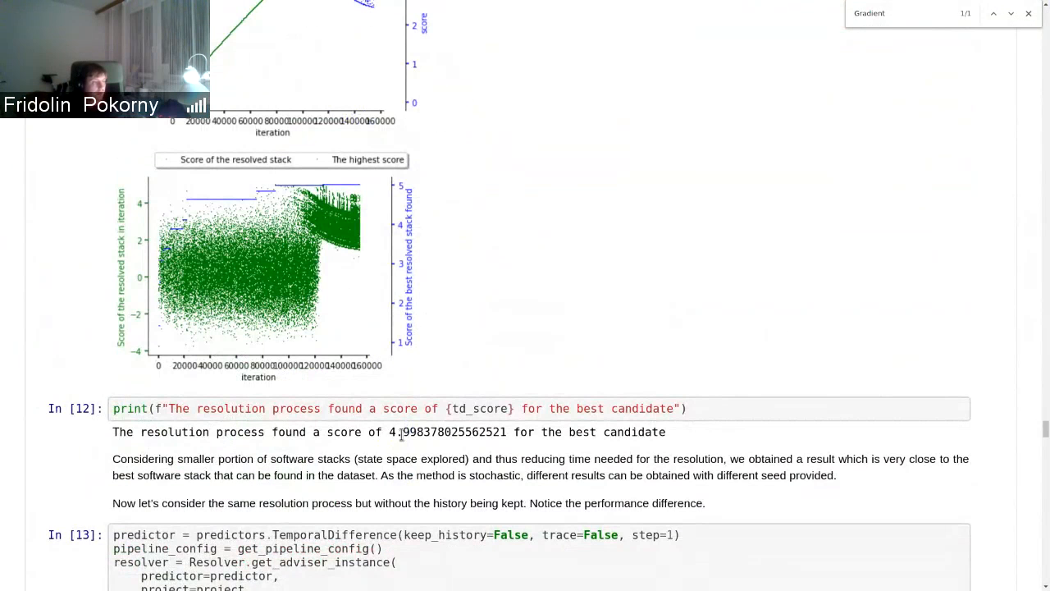
Mark the best candidate's score, then return to the 70,000-stack limit resolving 0.8904% of stacks.
{"action": "double_click", "coordinate": [393, 431]}
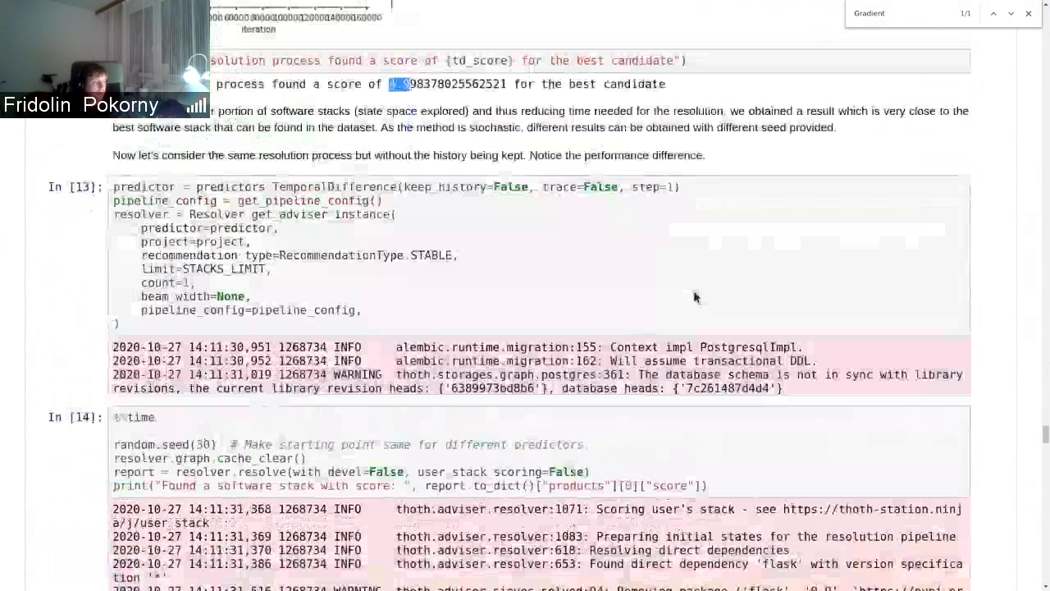
{"action": "scroll", "scroll_direction": "down", "scroll_amount": 3}
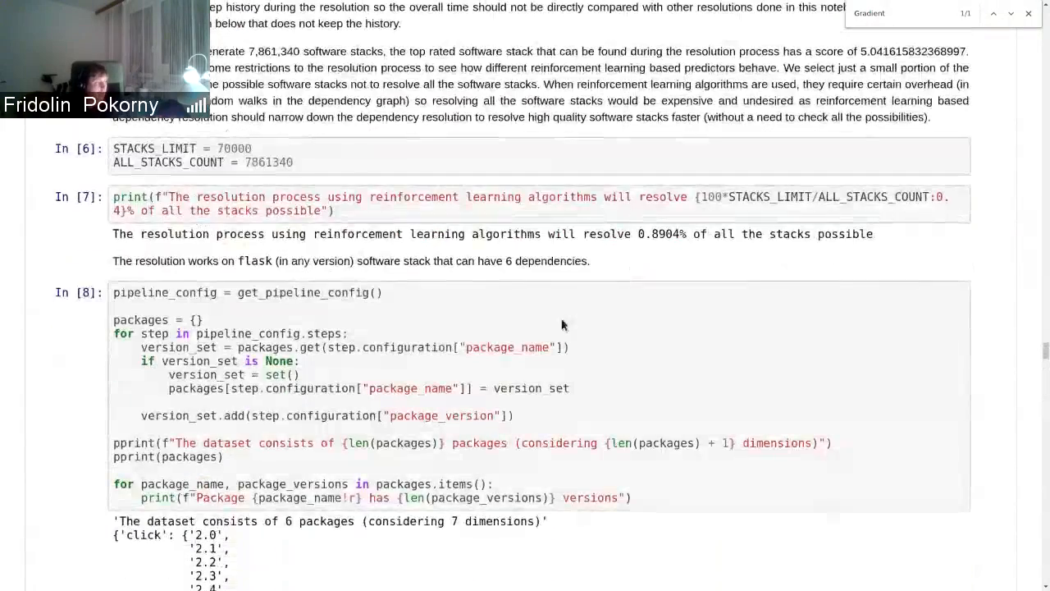
Pick out the exhaustive run's highest rated stack score of 5.04 in the resolution log.
{"action": "scroll", "scroll_direction": "down", "scroll_amount": 3}
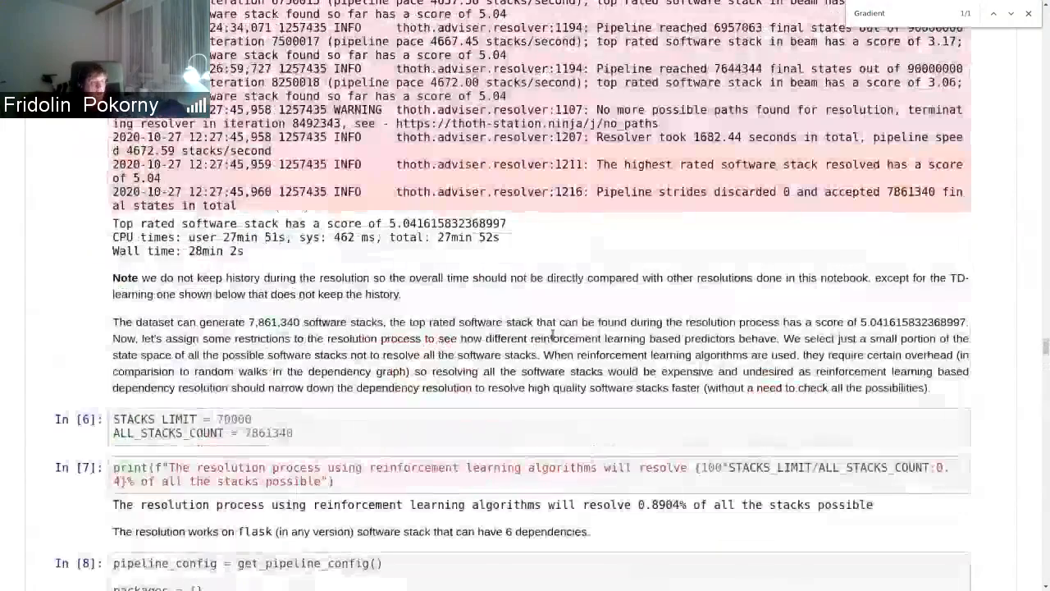
{"action": "scroll", "scroll_direction": "down", "scroll_amount": 3}
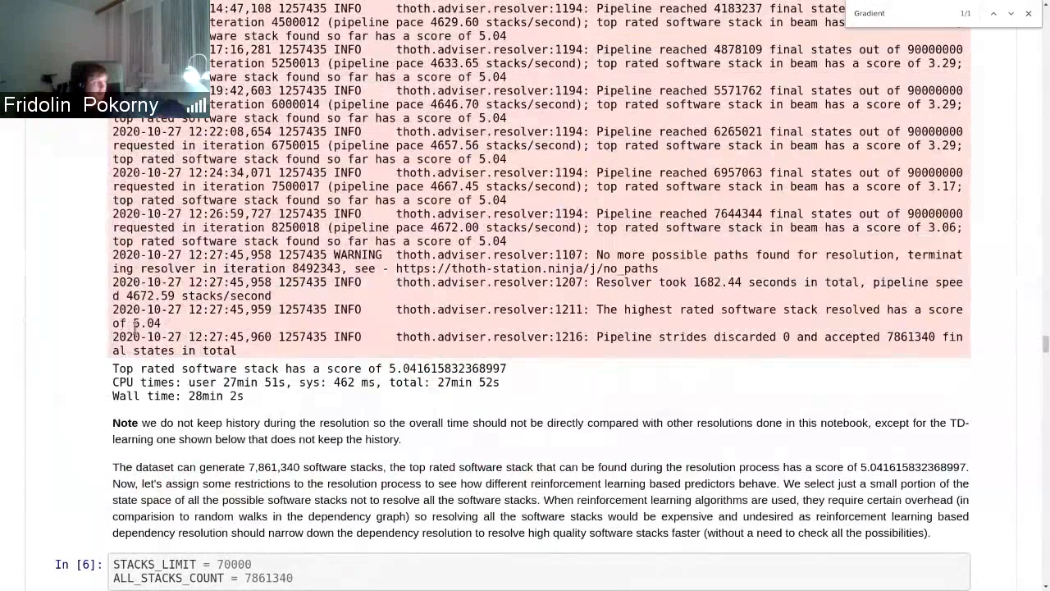
{"action": "left_click_drag", "start_coordinate": [135, 322], "coordinate": [161, 336]}
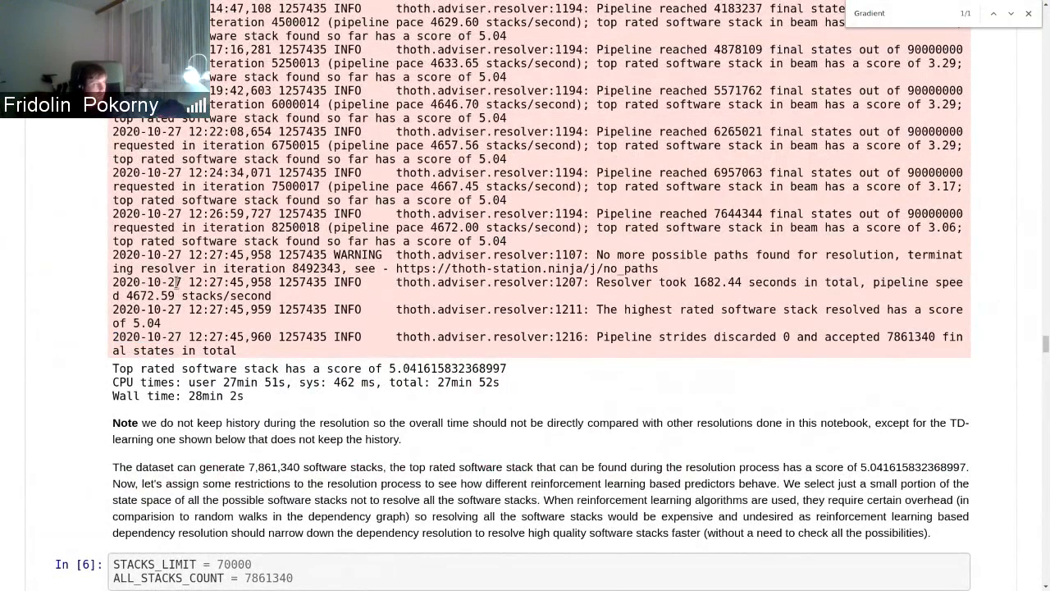
{"action": "double_click", "coordinate": [144, 321]}
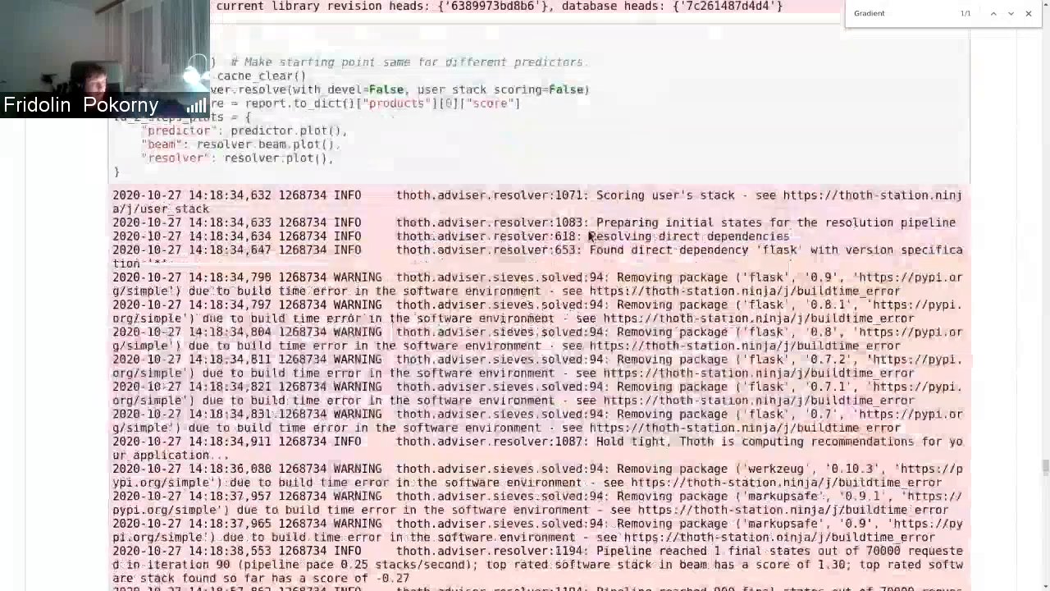
Scroll past the step==3 run and MCTS plots to the 4.7001 best candidate and the Conclusion.
{"action": "scroll", "scroll_direction": "down", "scroll_amount": 3}
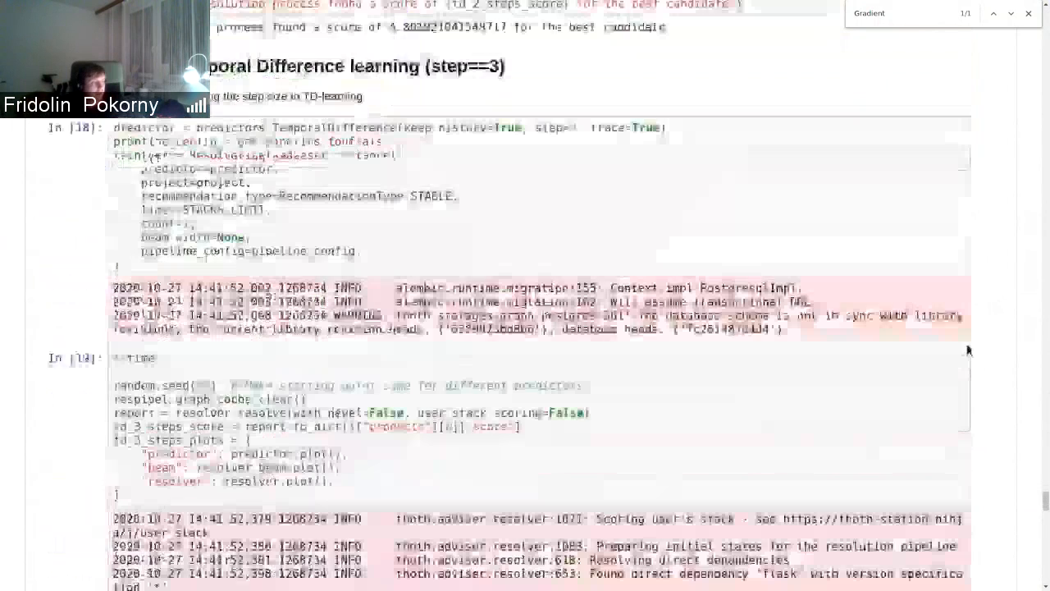
{"action": "scroll", "scroll_direction": "down", "scroll_amount": 3}
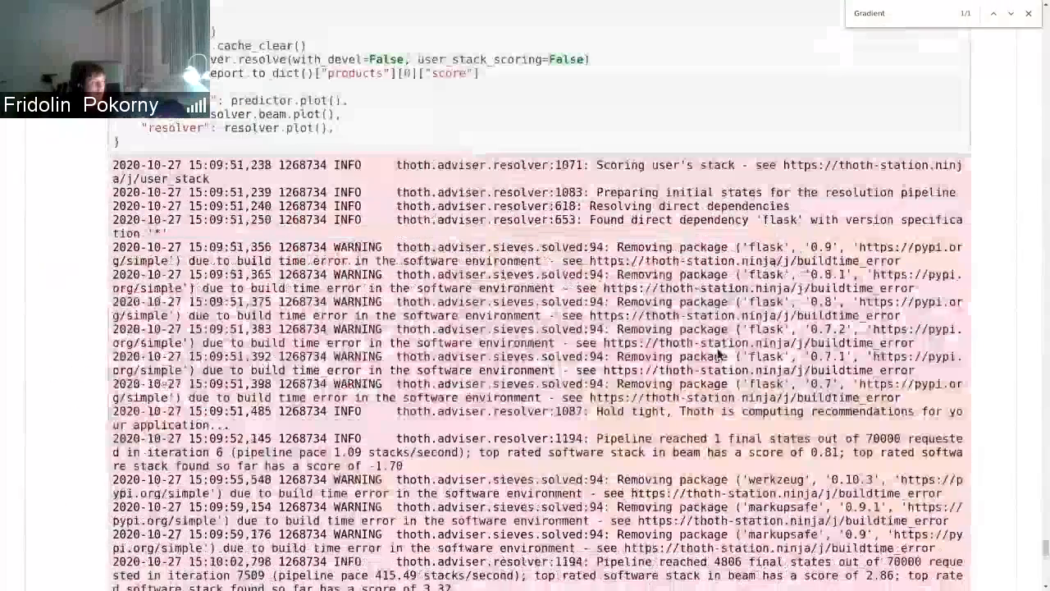
{"action": "scroll", "scroll_direction": "down", "scroll_amount": 3}
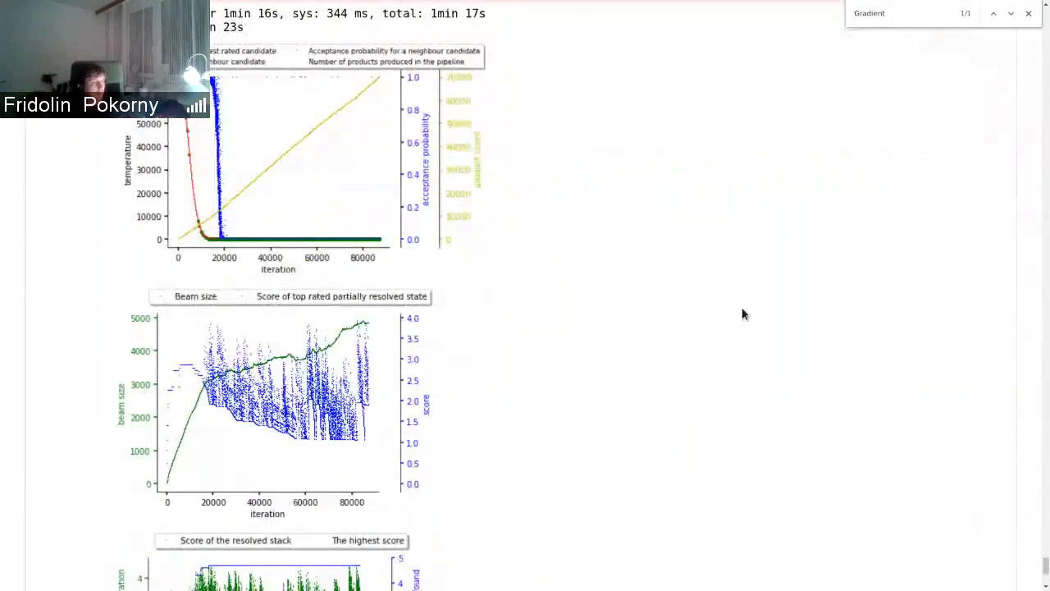
{"action": "scroll", "scroll_direction": "down", "scroll_amount": 3}
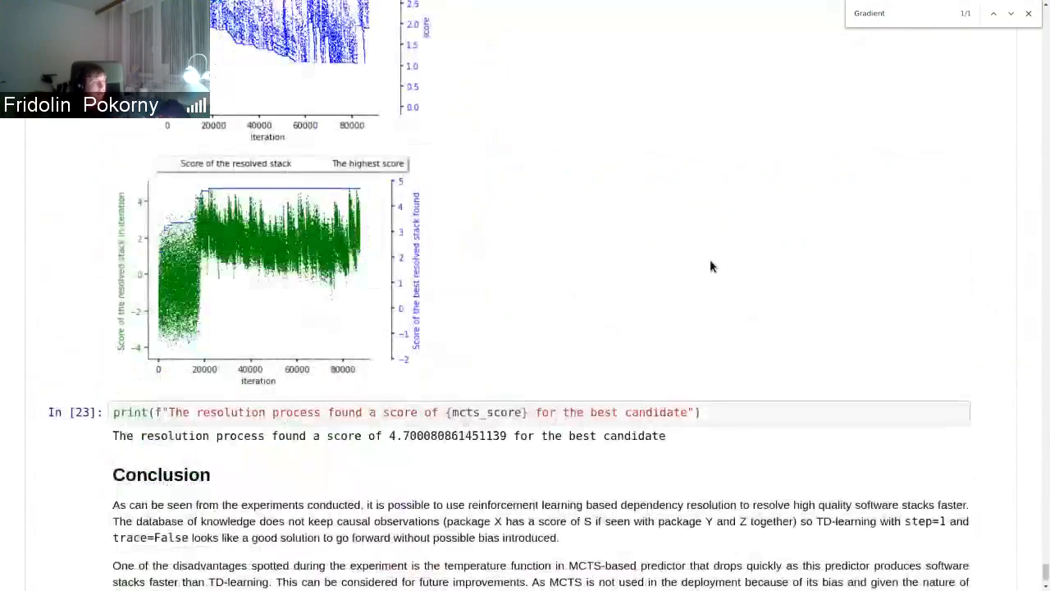
Scroll back to the notebook's title, author table and introduction.
{"action": "scroll", "scroll_direction": "down", "scroll_amount": 3}
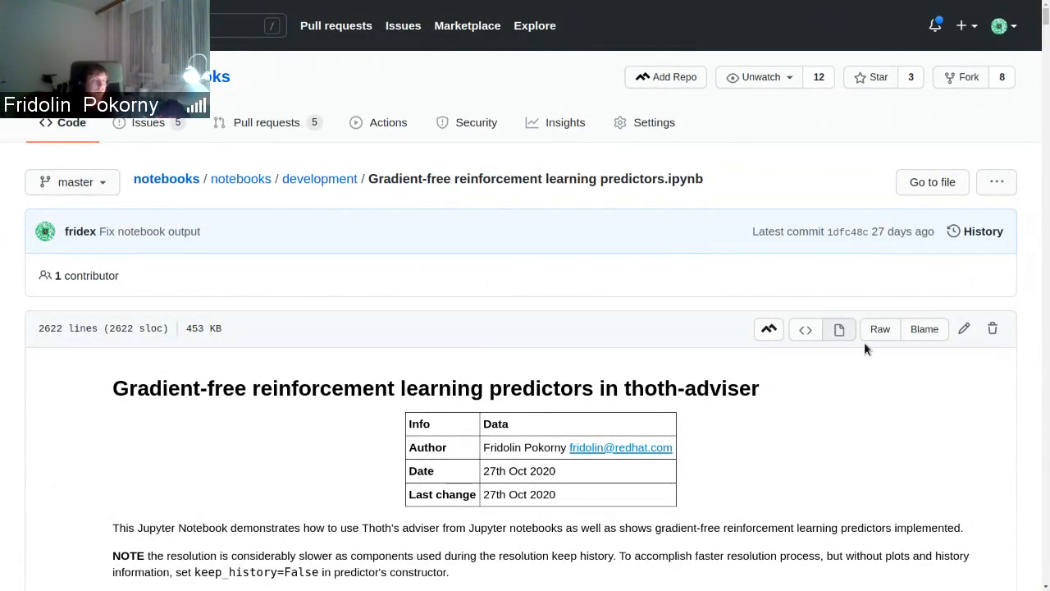
Scroll past the imports and Project instantiation to the PIPELINE_CONF YAML cell.
{"action": "scroll", "scroll_direction": "down", "scroll_amount": 3}
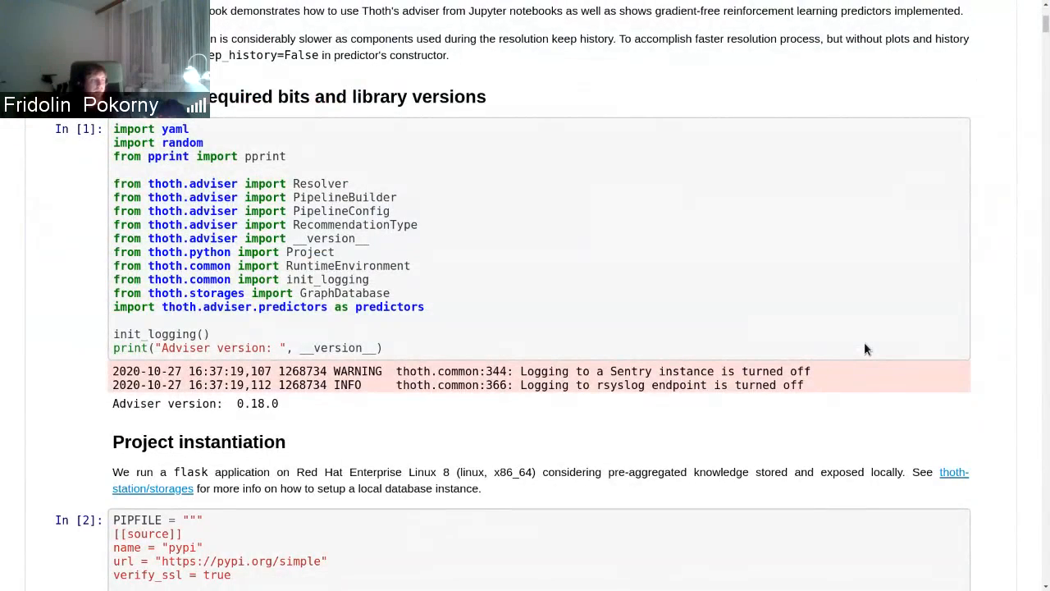
{"action": "scroll", "scroll_direction": "down", "scroll_amount": 3}
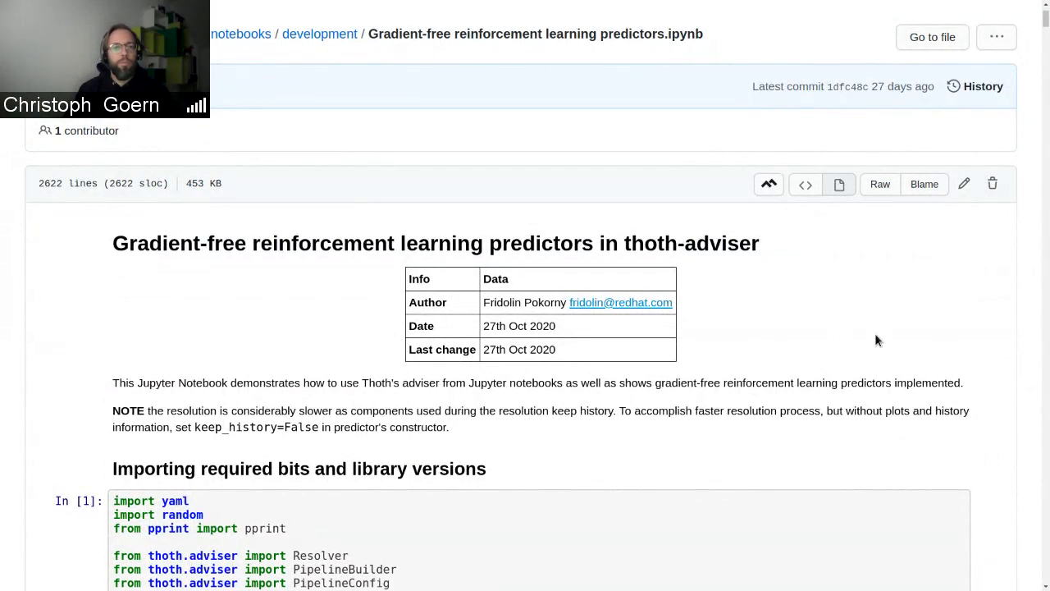
{"action": "mouse_move", "coordinate": [868, 312]}
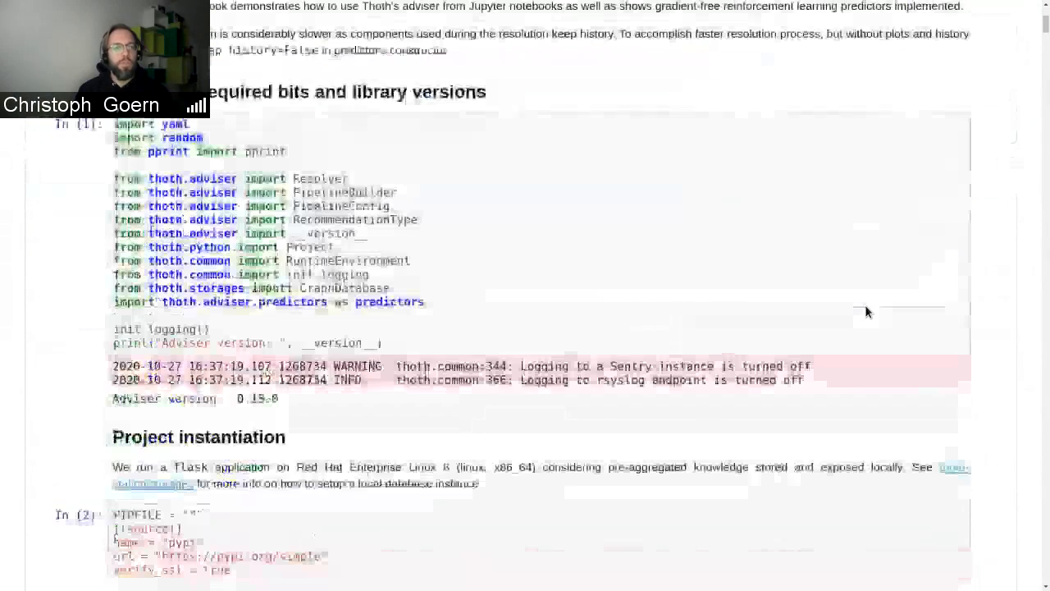
{"action": "scroll", "scroll_direction": "down", "scroll_amount": 3}
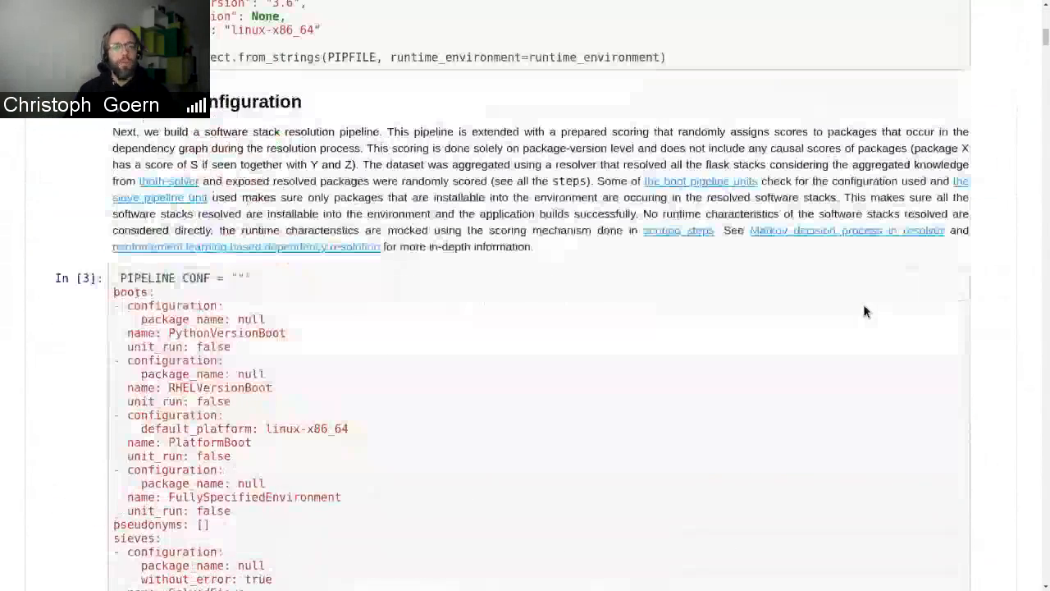